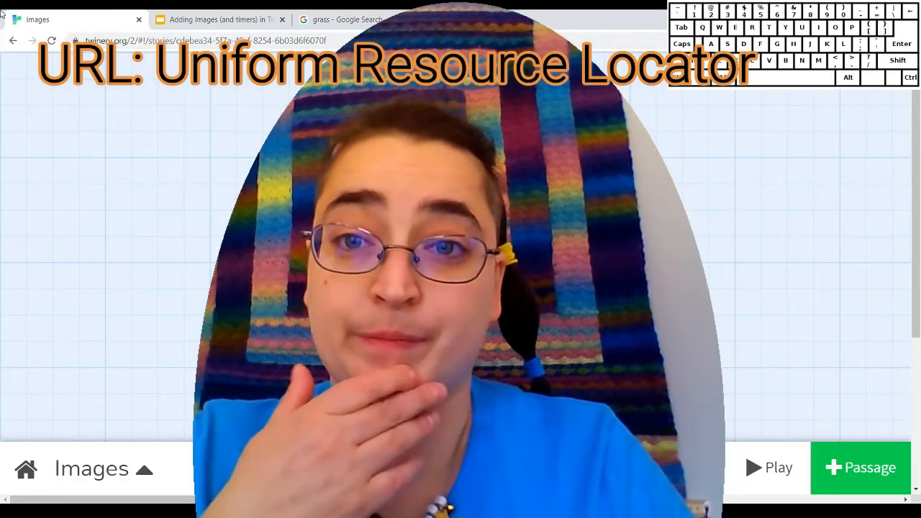
# - Switch from the Twine story to the 'grass - Google Search' results tab
pyautogui.click(348, 20)
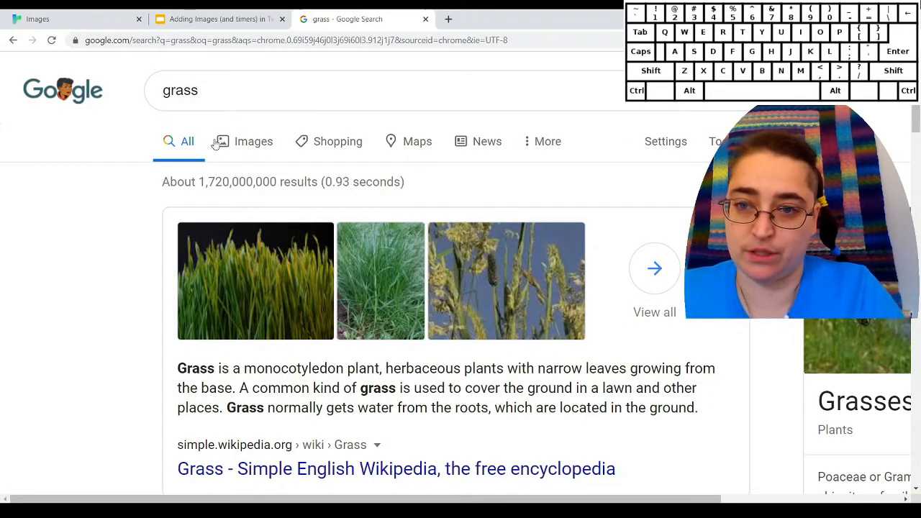
# - Show grass image results and filter Usage Rights to Creative Commons licenses
pyautogui.click(253, 141)
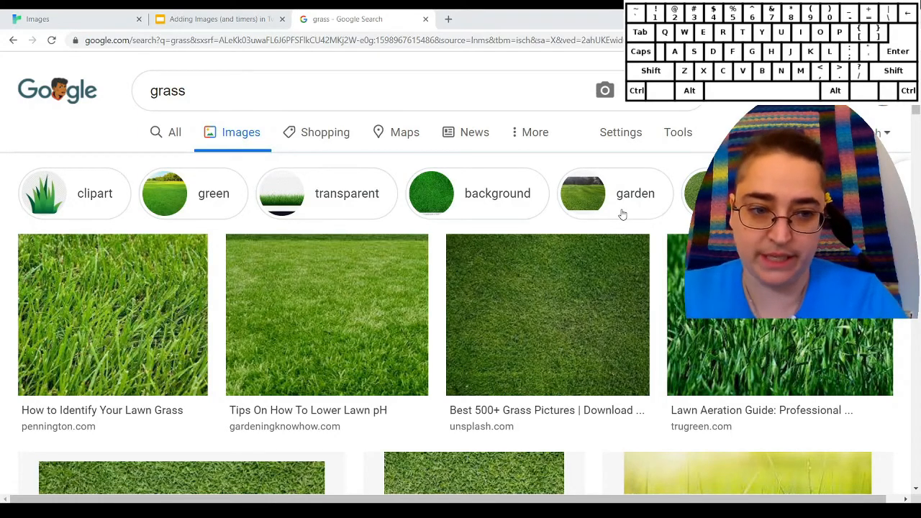
pyautogui.moveTo(620, 132)
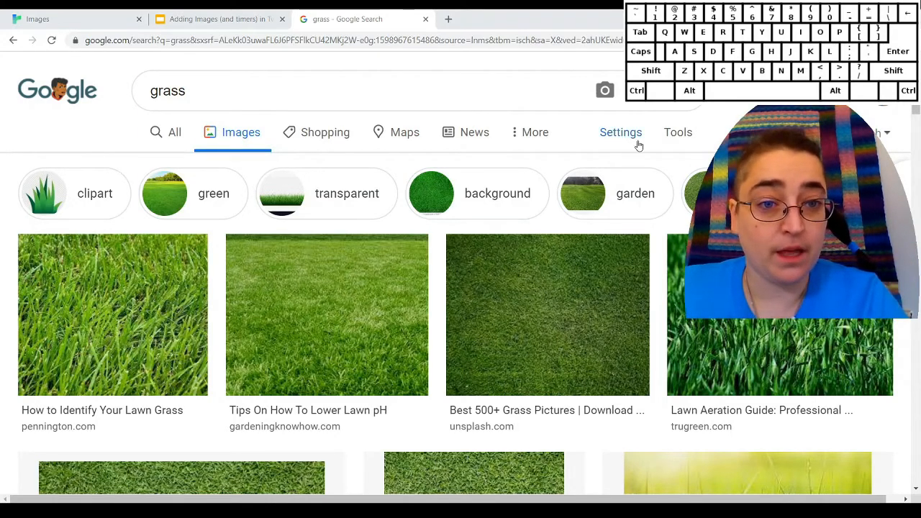
pyautogui.click(676, 132)
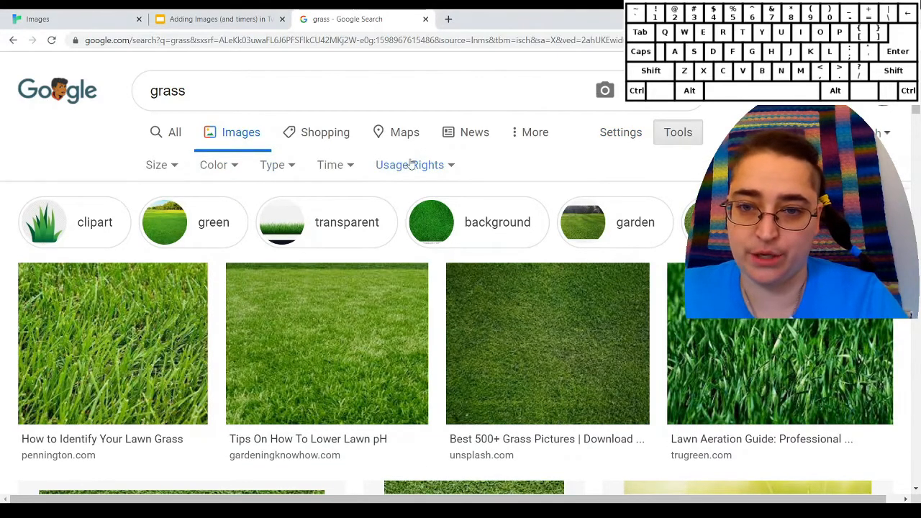
pyautogui.click(408, 164)
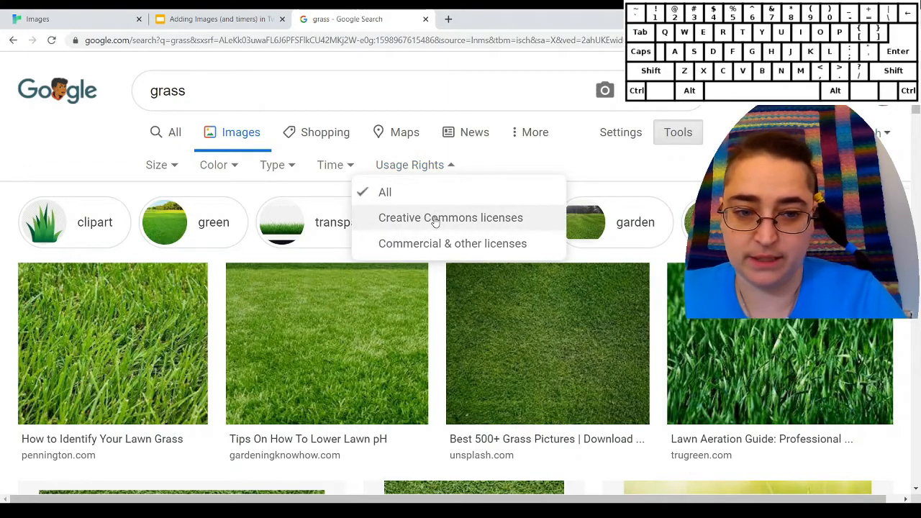
pyautogui.click(450, 218)
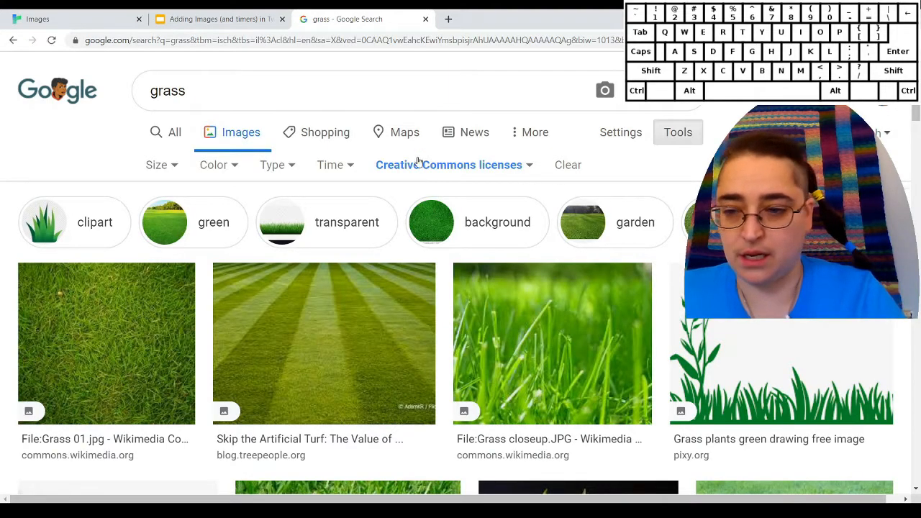
pyautogui.moveTo(268, 323)
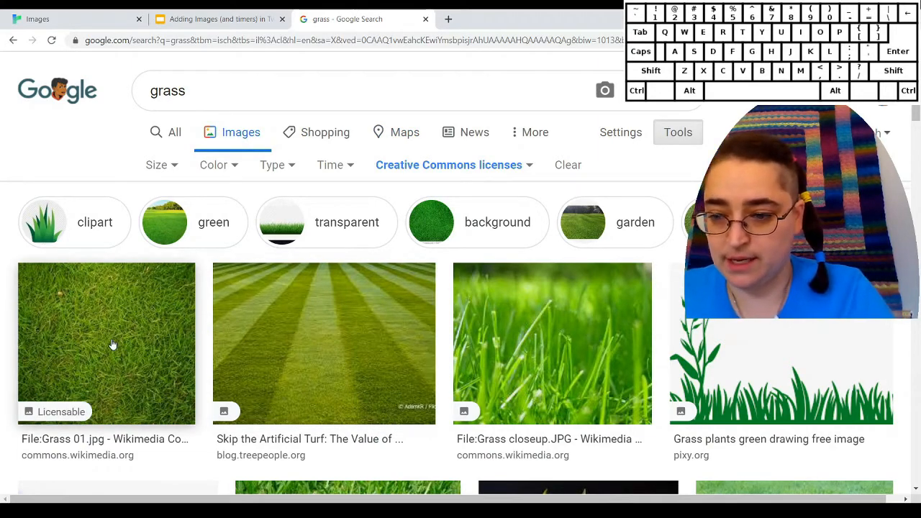
# - View the Grass 01 photo result and review its Creative Commons licence text
pyautogui.click(107, 343)
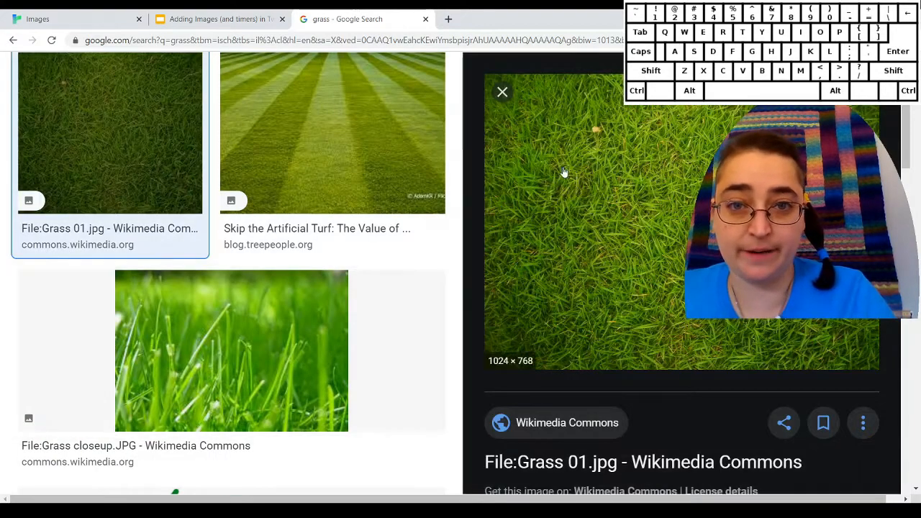
pyautogui.scroll(-3)
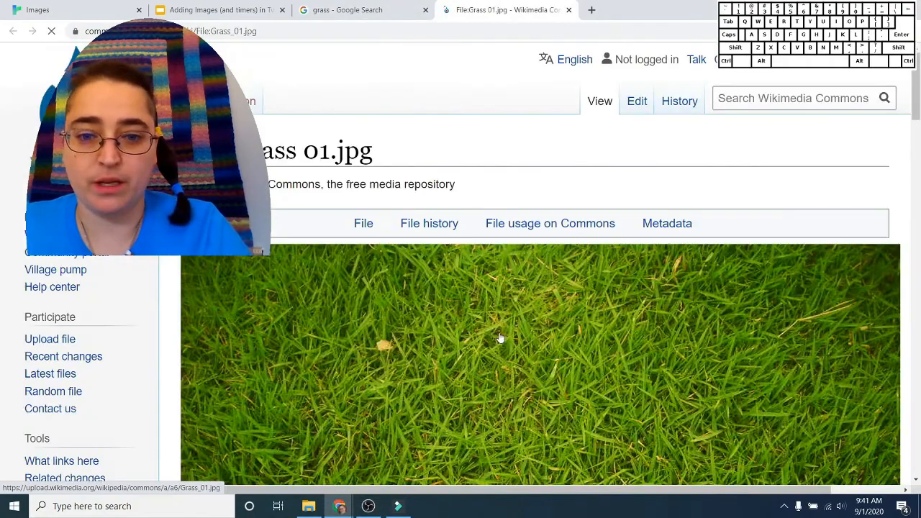
pyautogui.scroll(-3)
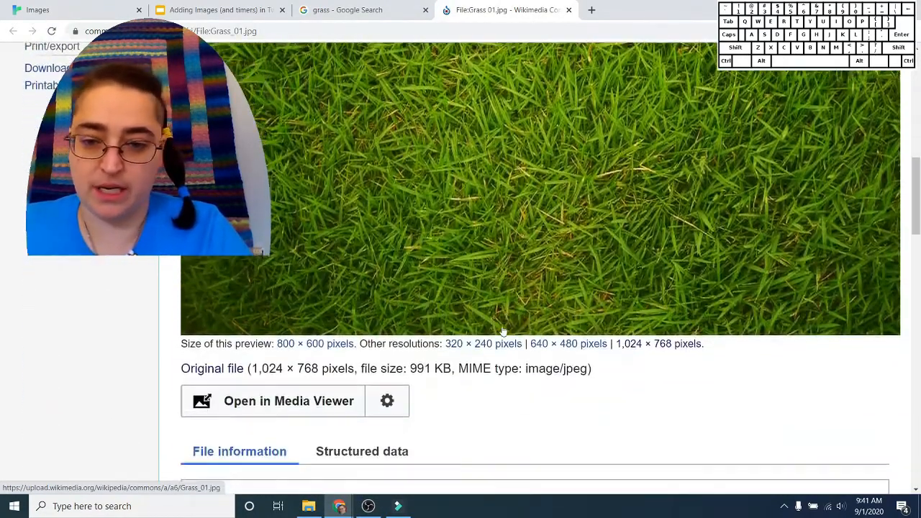
pyautogui.scroll(-3)
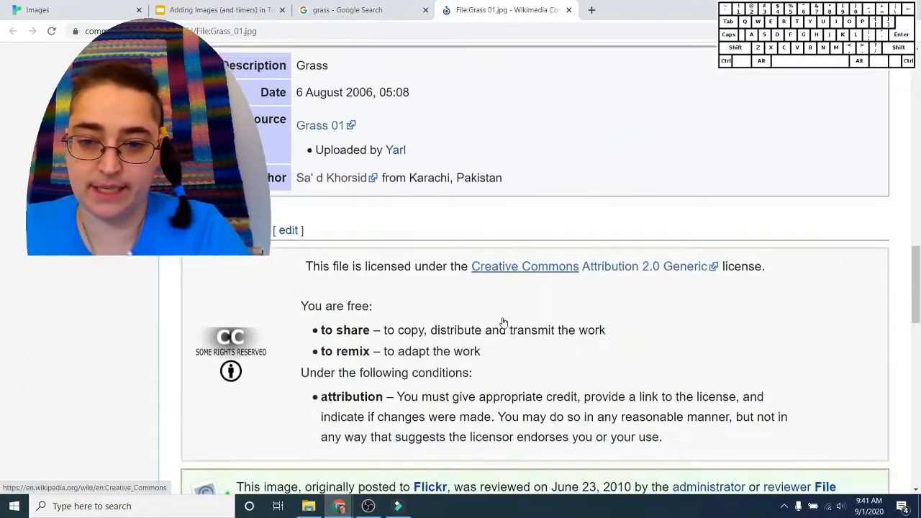
pyautogui.scroll(-3)
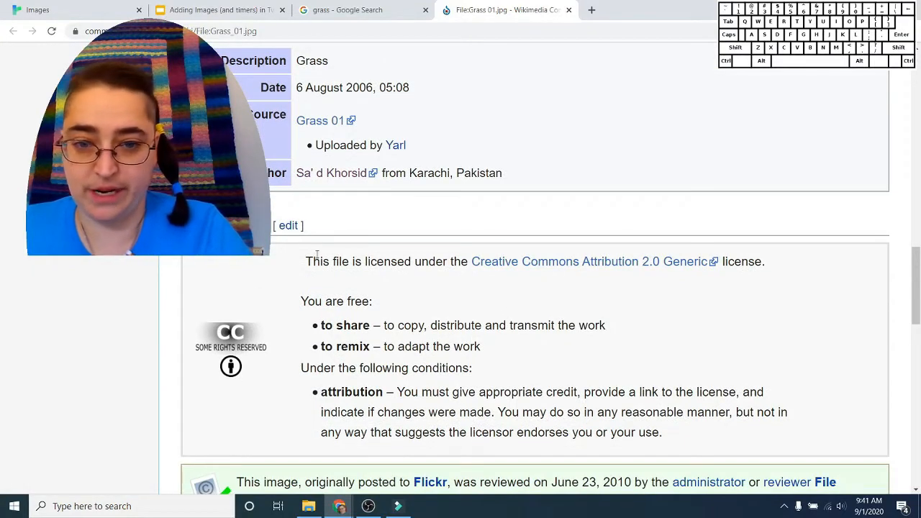
pyautogui.moveTo(334, 262); pyautogui.dragTo(371, 301)
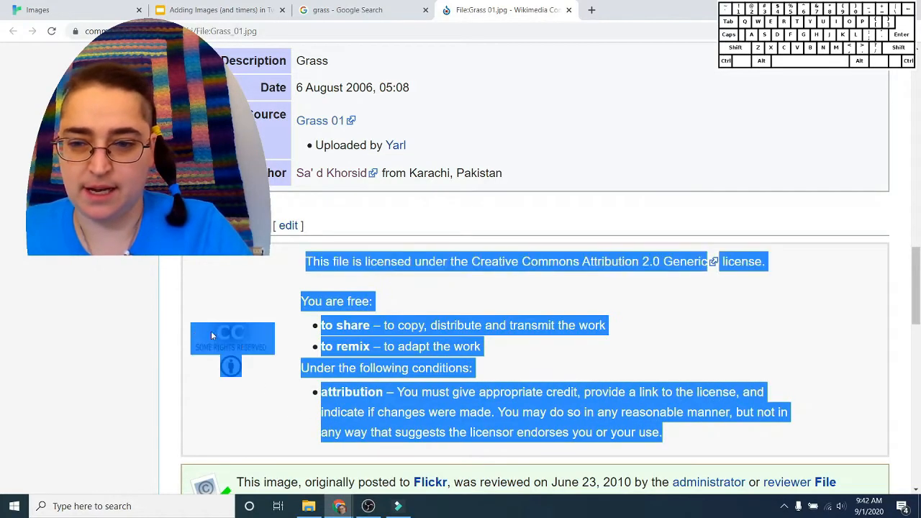
pyautogui.click(544, 380)
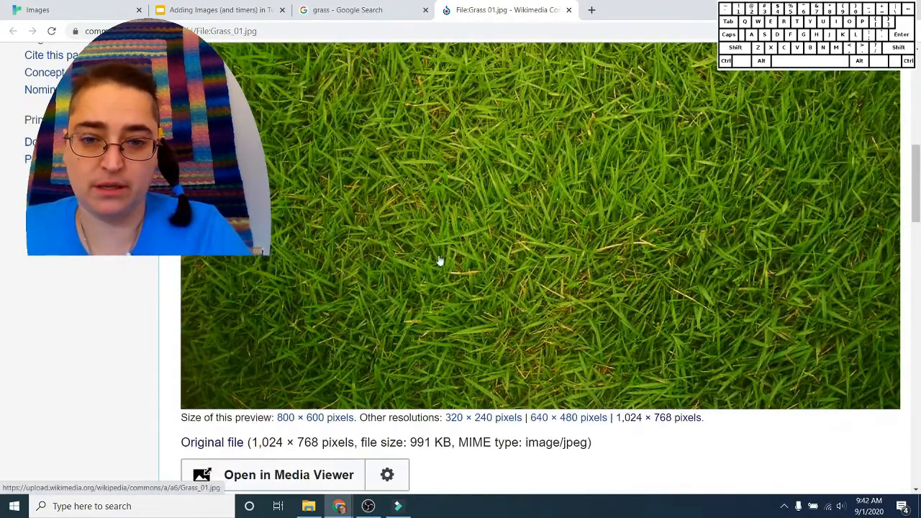
pyautogui.moveTo(420, 204)
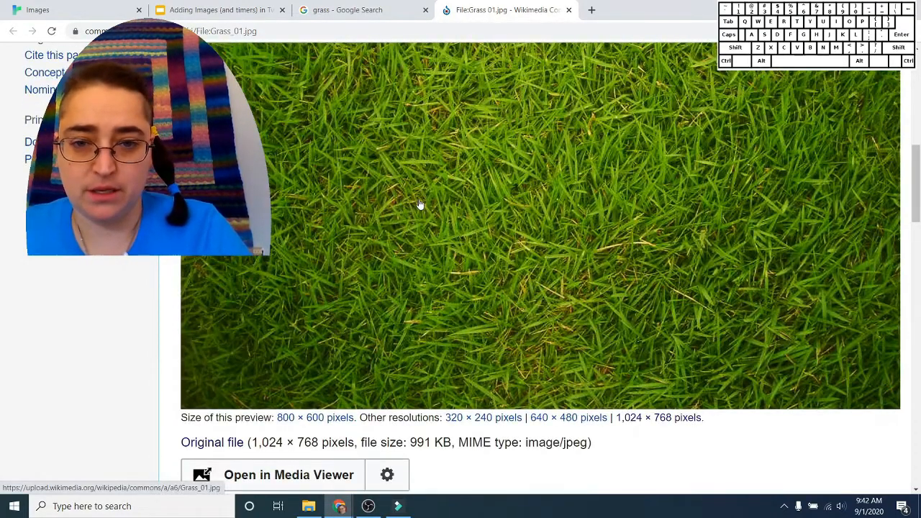
# - Copy the grass image's web address from its context menu
pyautogui.rightClick(420, 204)
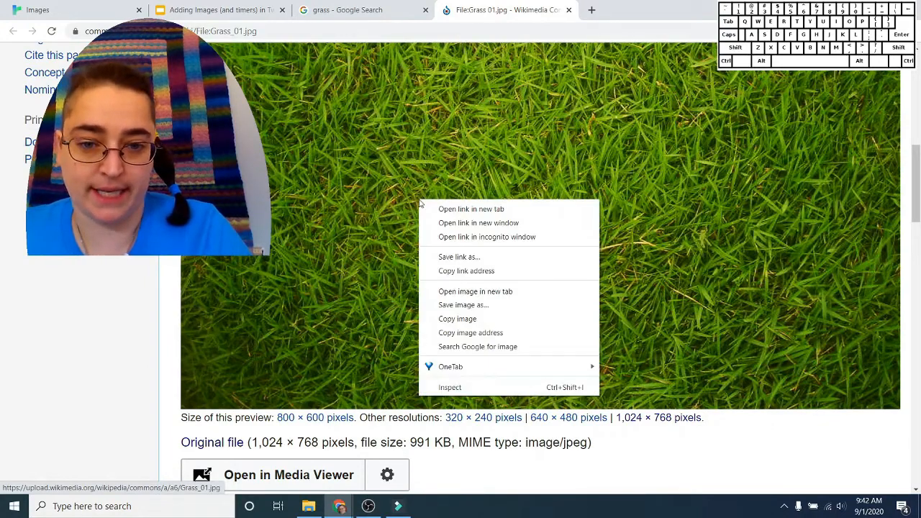
pyautogui.moveTo(471, 333)
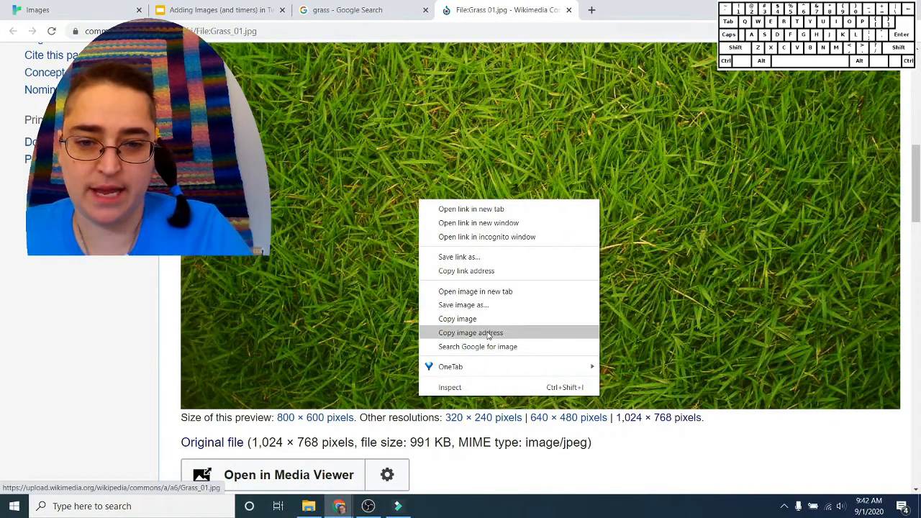
pyautogui.click(470, 333)
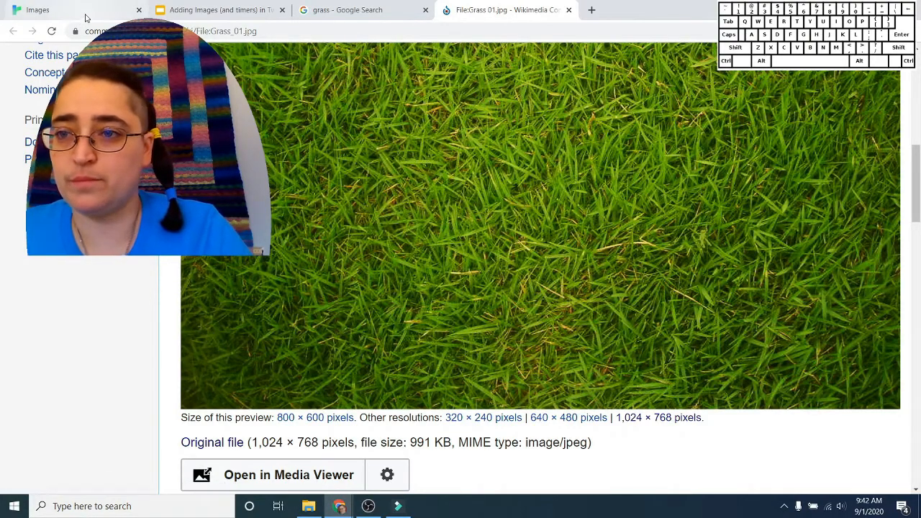
# - Paste the Grass_01.jpg address into the Twine passage and check it in a browser tab
pyautogui.click(38, 9)
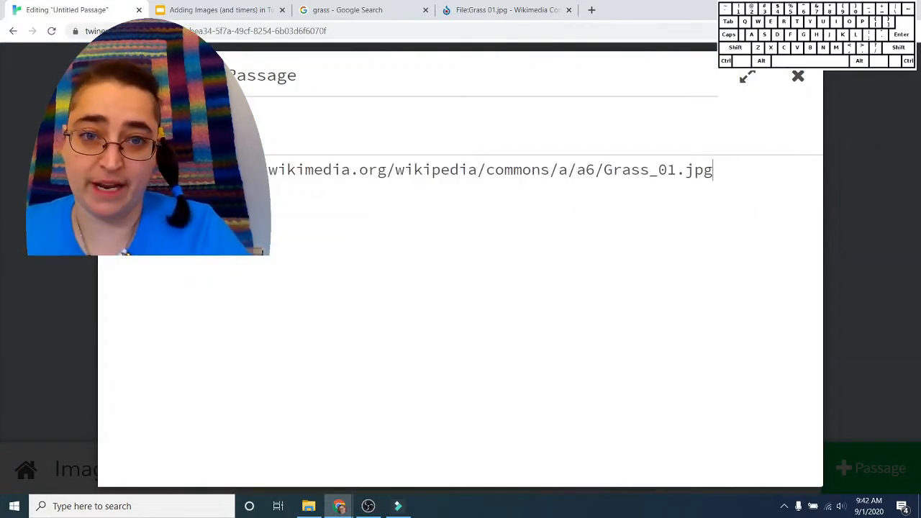
pyautogui.click(507, 8)
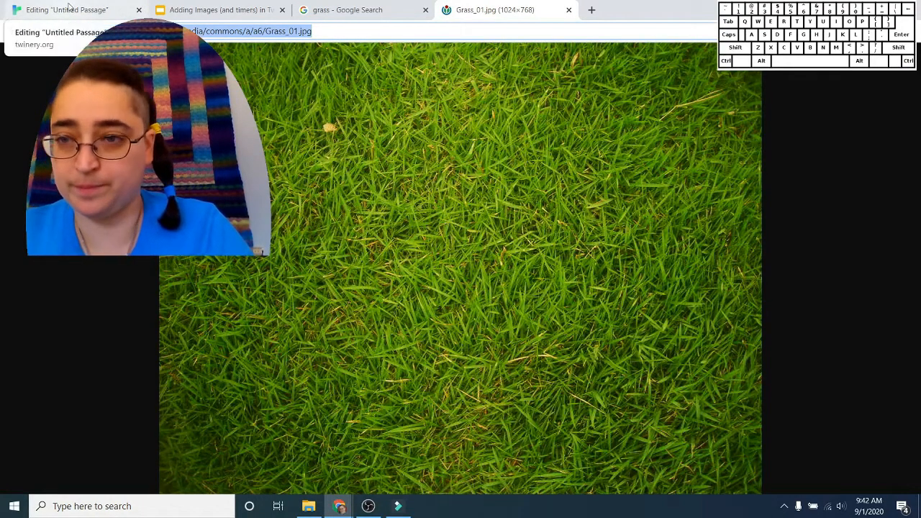
pyautogui.click(64, 8)
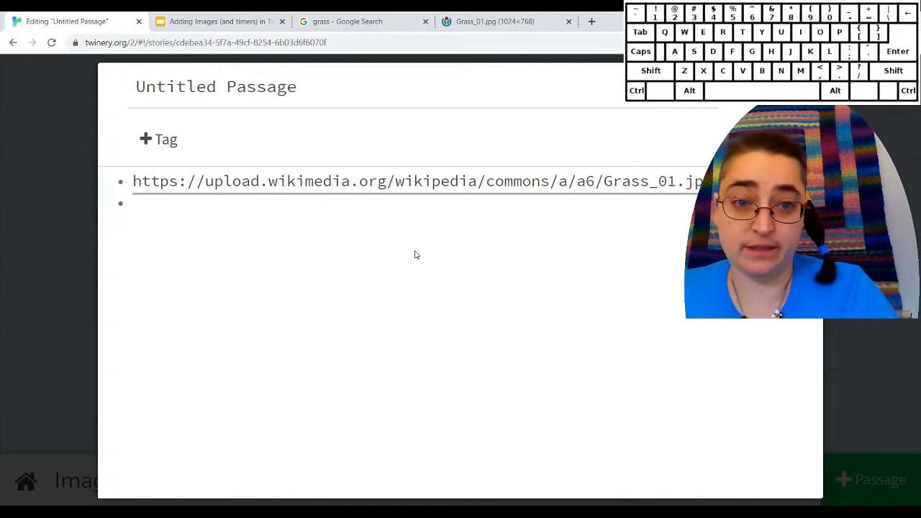
pyautogui.moveTo(555, 242)
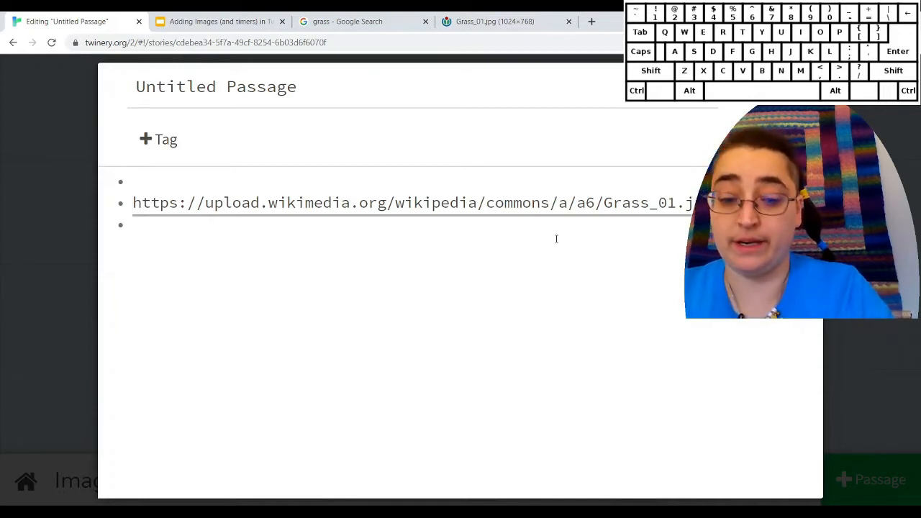
# - Wrap the image address in (background: "...") followed by [This should be grass]
pyautogui.write('(')
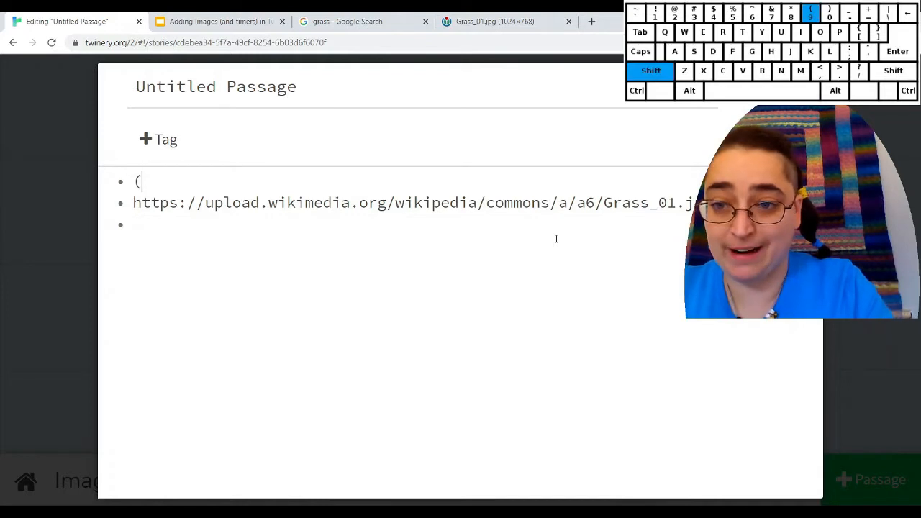
pyautogui.press('Backspace')
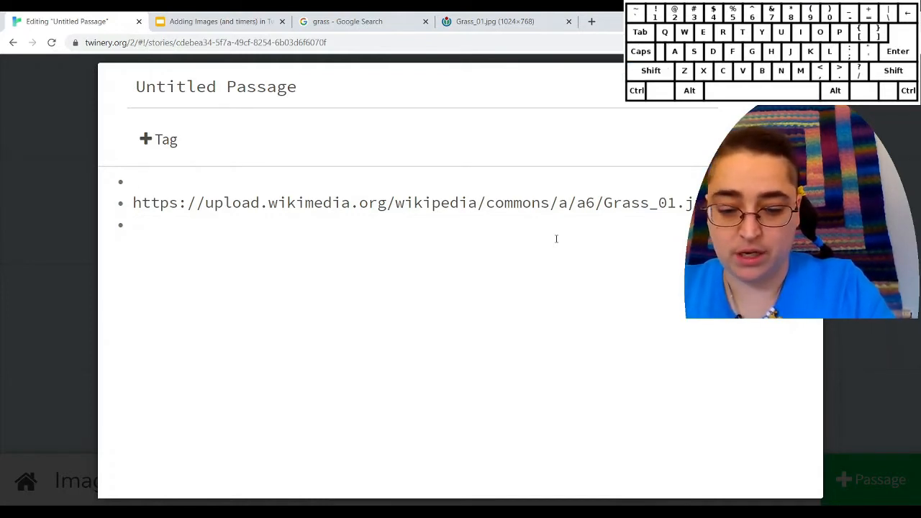
pyautogui.write('(')
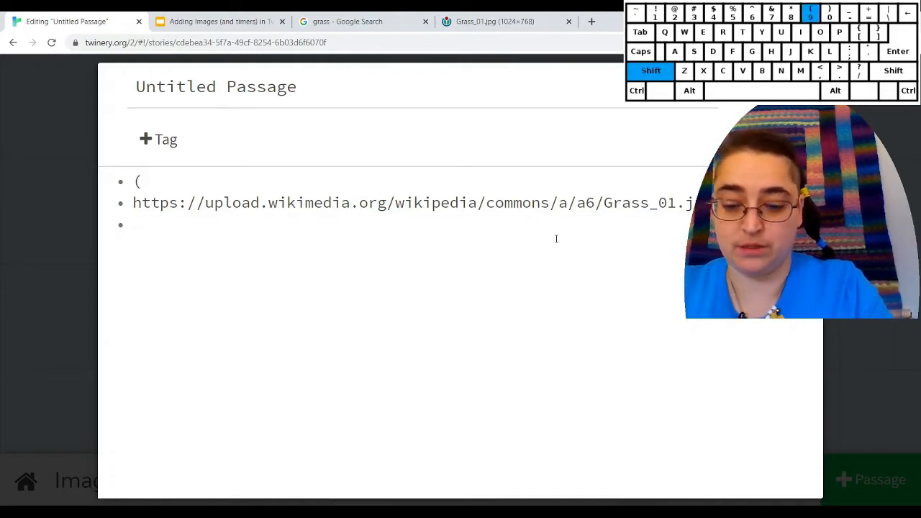
pyautogui.write('backgrou')
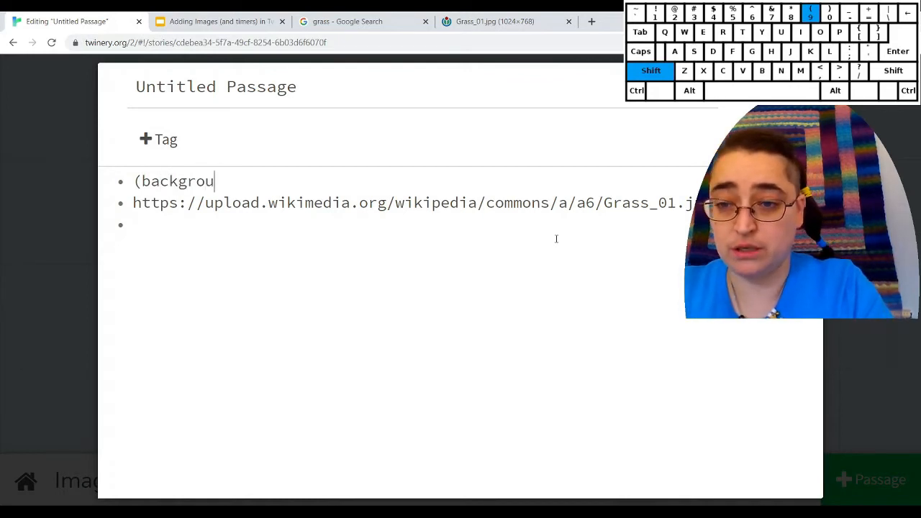
pyautogui.write('nd:')
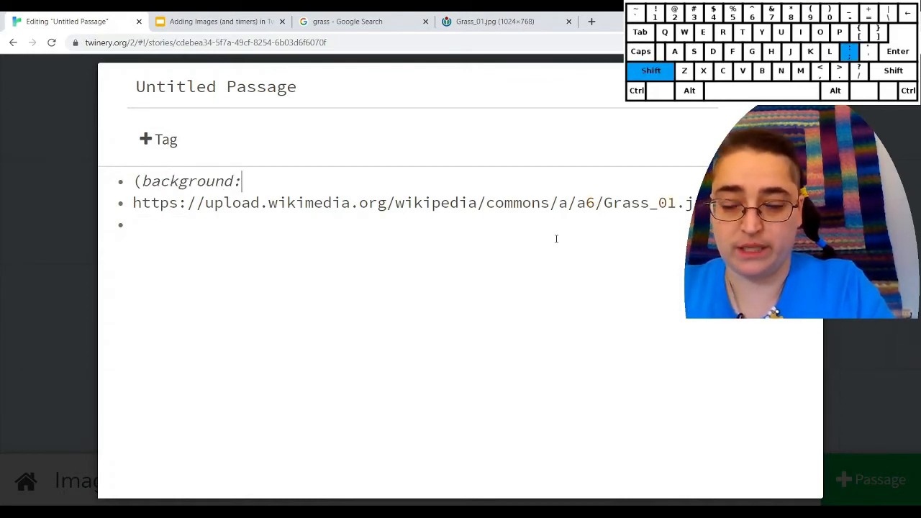
pyautogui.write('"')
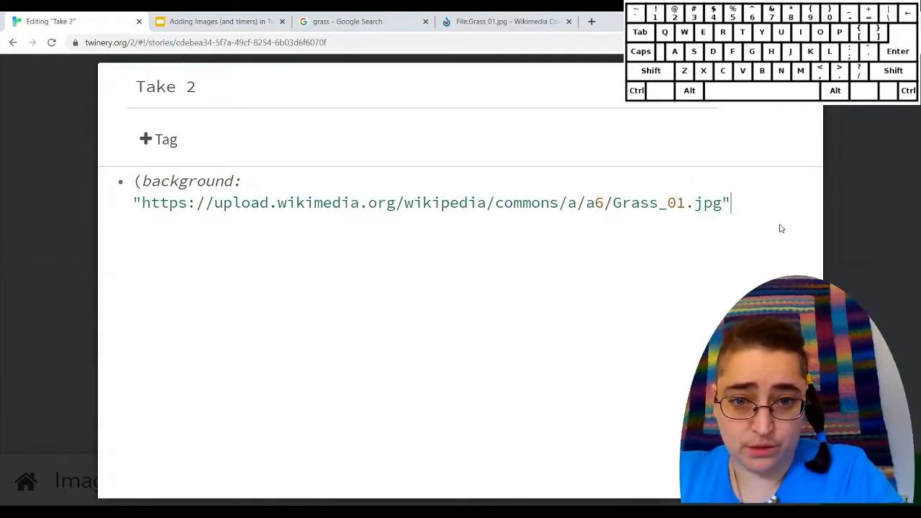
pyautogui.write(')')
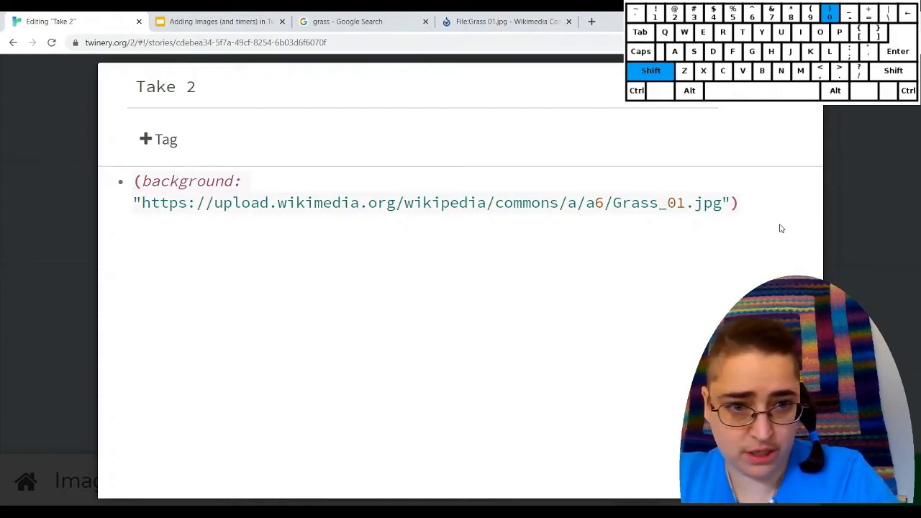
pyautogui.write('[')
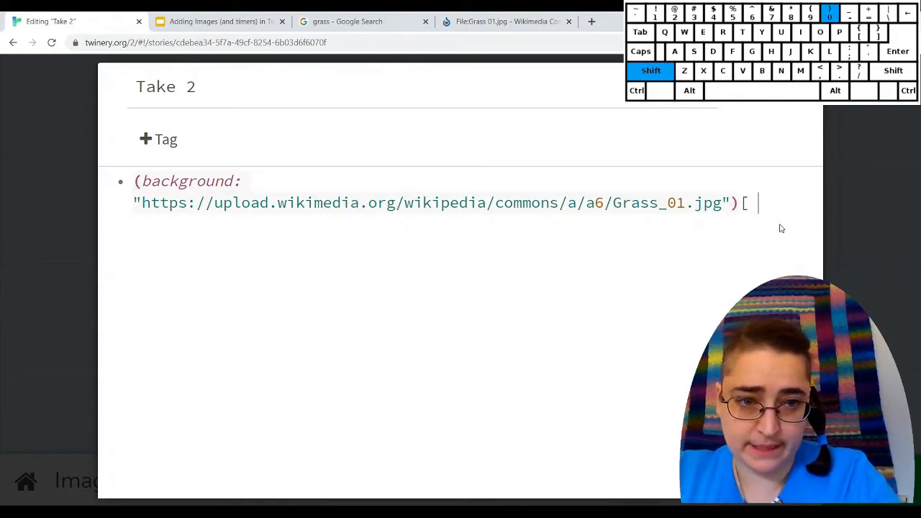
pyautogui.write('This should be grass')
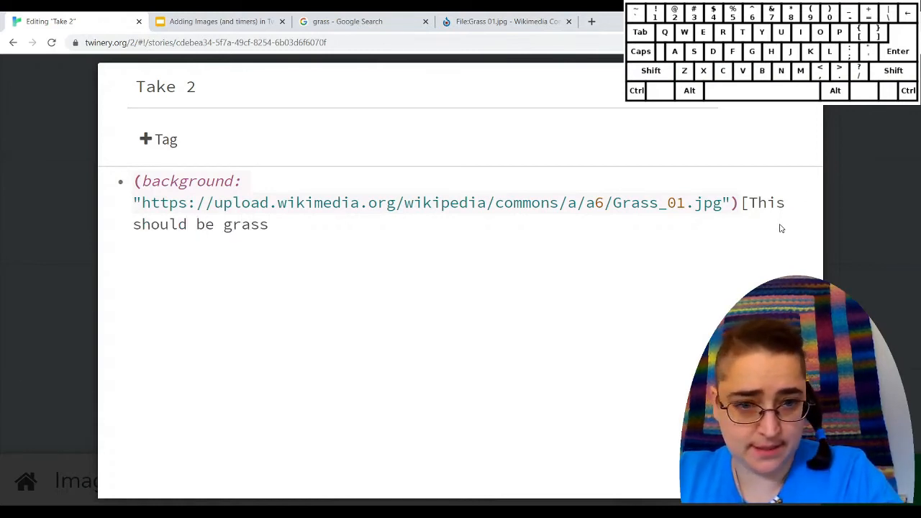
pyautogui.write(']')
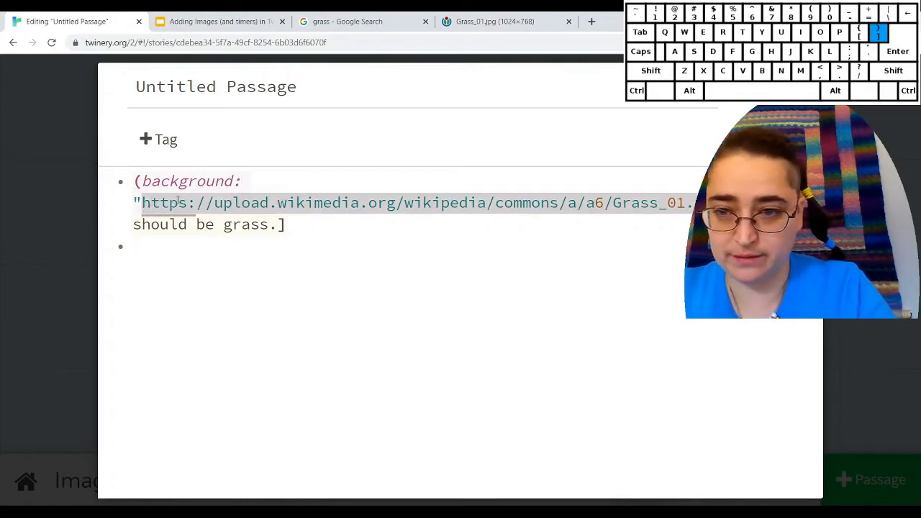
# - Replace the image address with the colour purple in the background macro
pyautogui.write('purple')
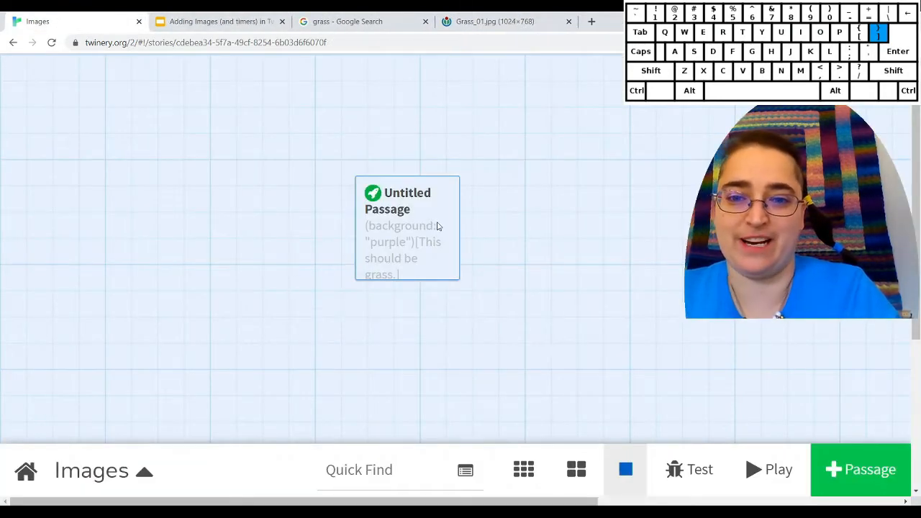
# - Replace purple with the Grass_01.jpg Wikimedia address in the background macro
pyautogui.doubleClick(406, 228)
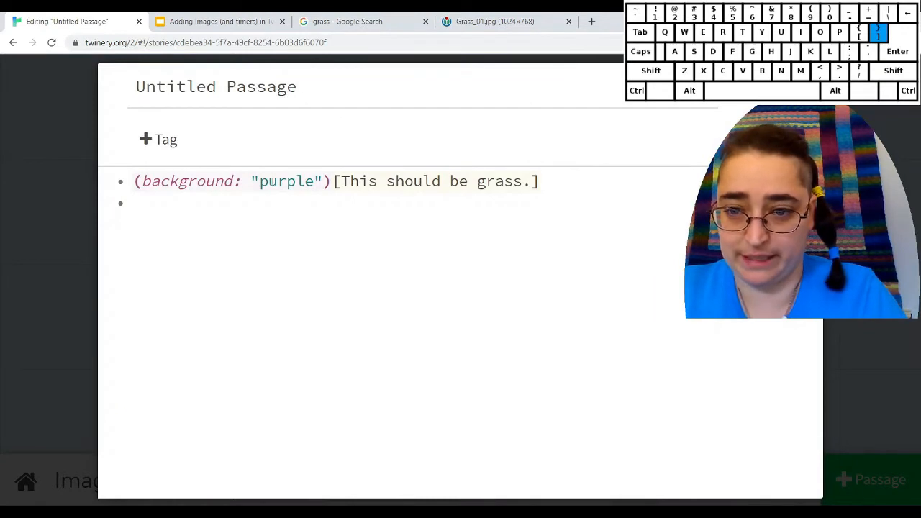
pyautogui.doubleClick(287, 182)
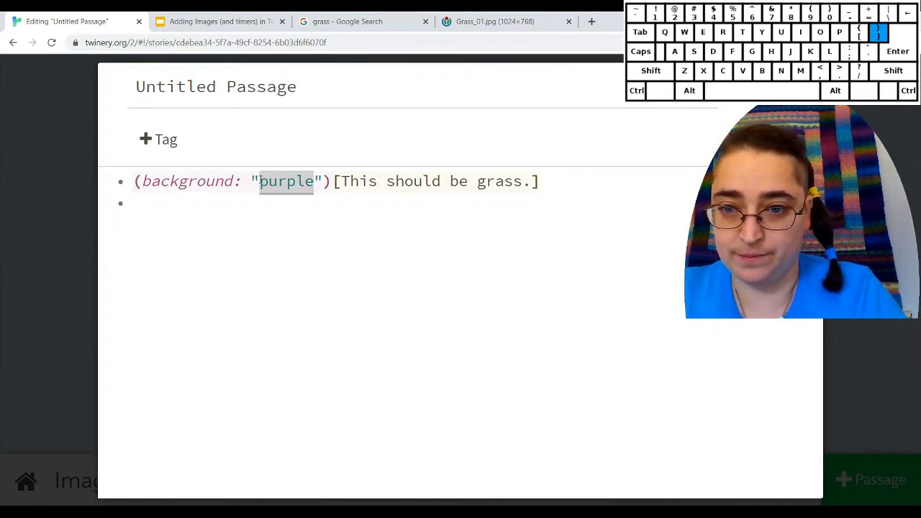
pyautogui.write('https://upload.wikimedia.org/wikipedia/commons/a/a6/Grass_01.jpg')
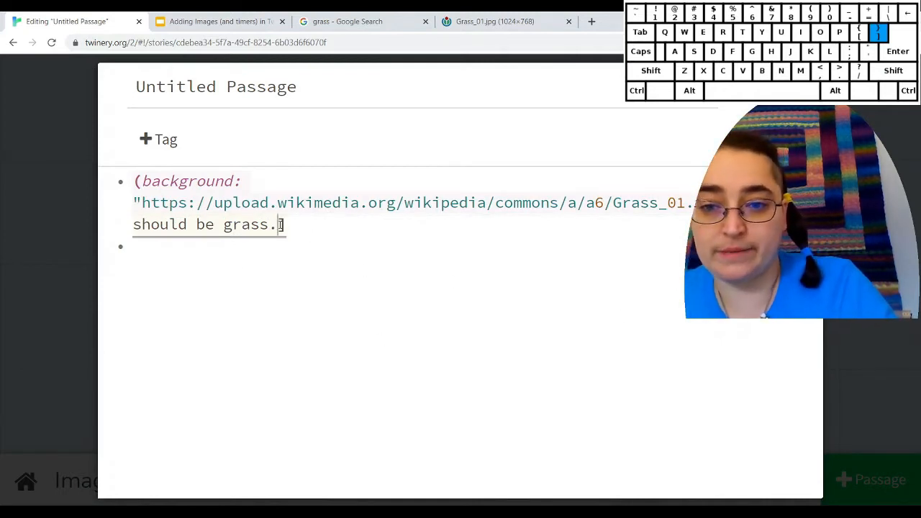
pyautogui.press('Enter')
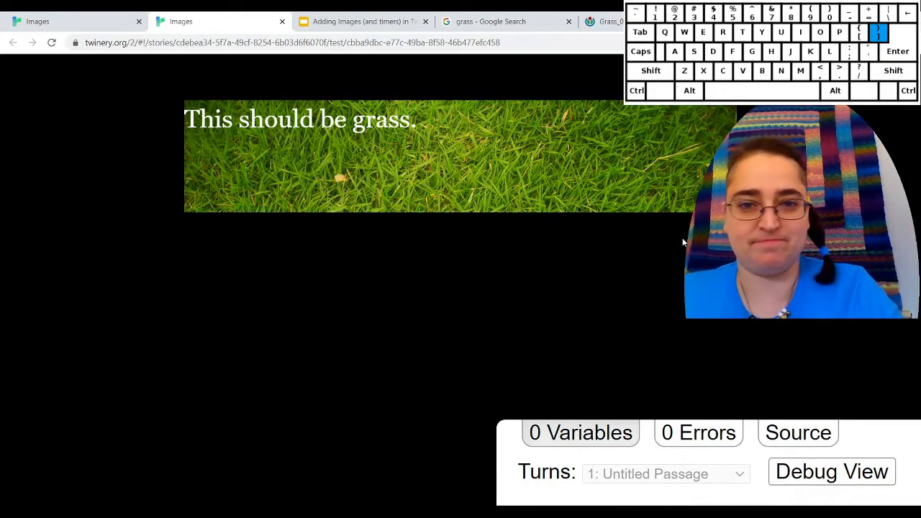
pyautogui.moveTo(461, 239)
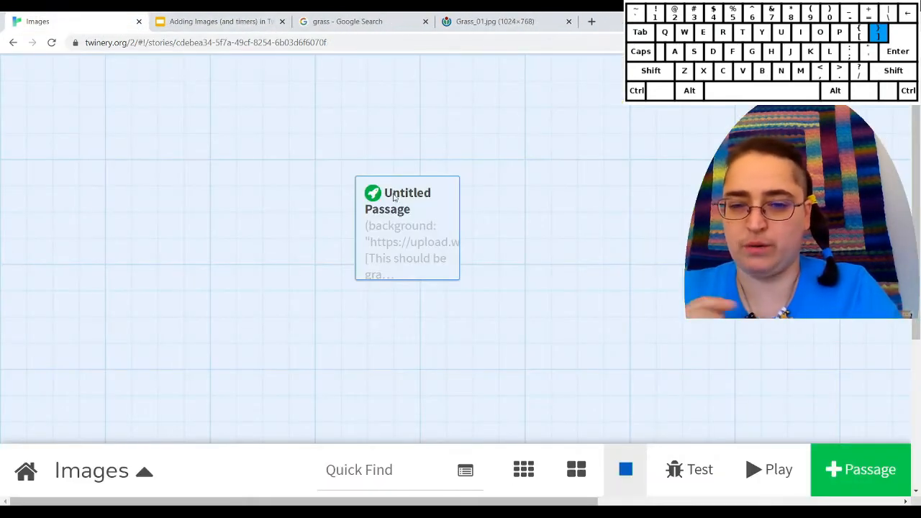
# - Add a second passage and rename it Credits
pyautogui.click(408, 230)
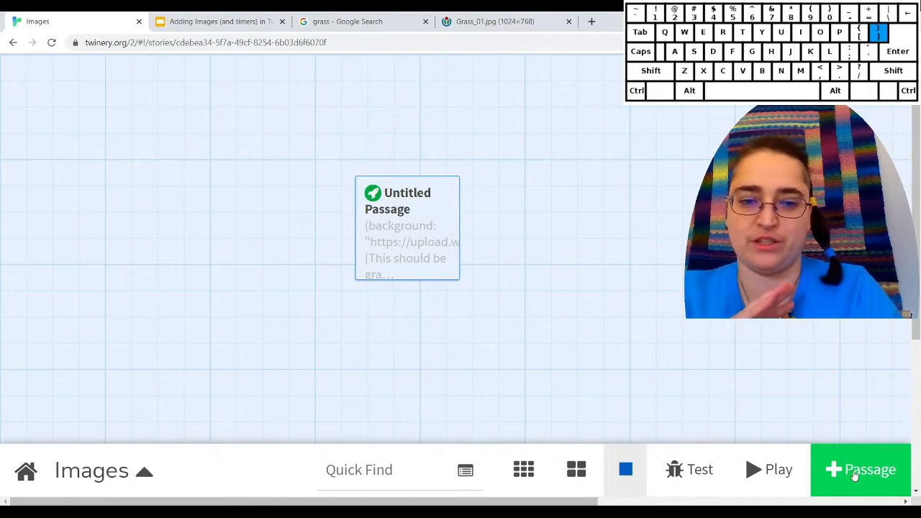
pyautogui.click(860, 470)
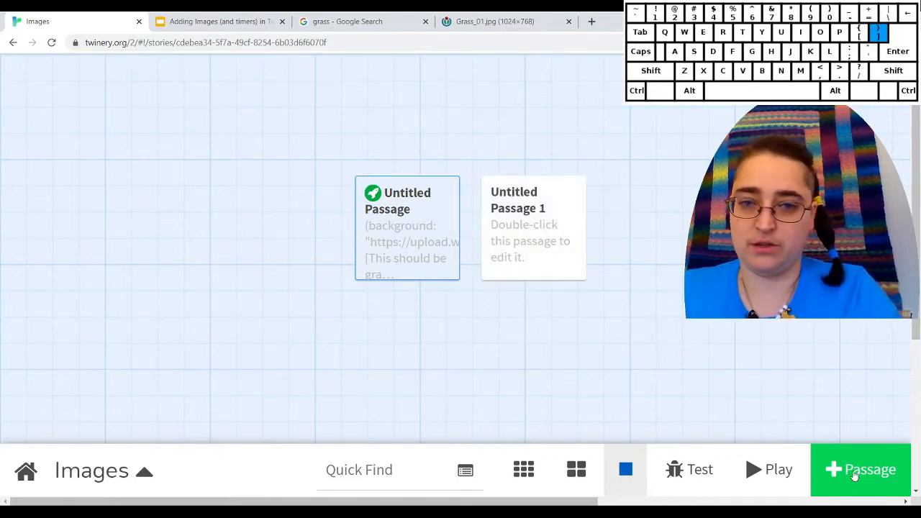
pyautogui.doubleClick(533, 224)
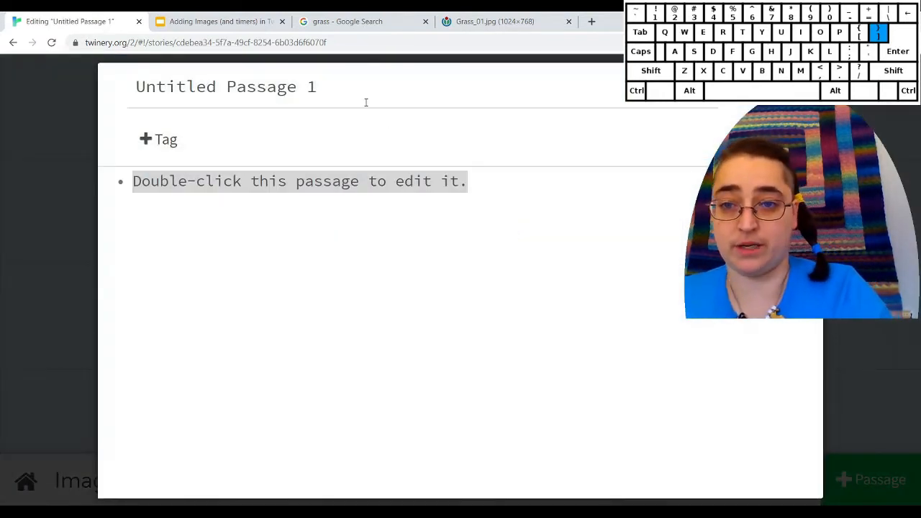
pyautogui.write('Cred')
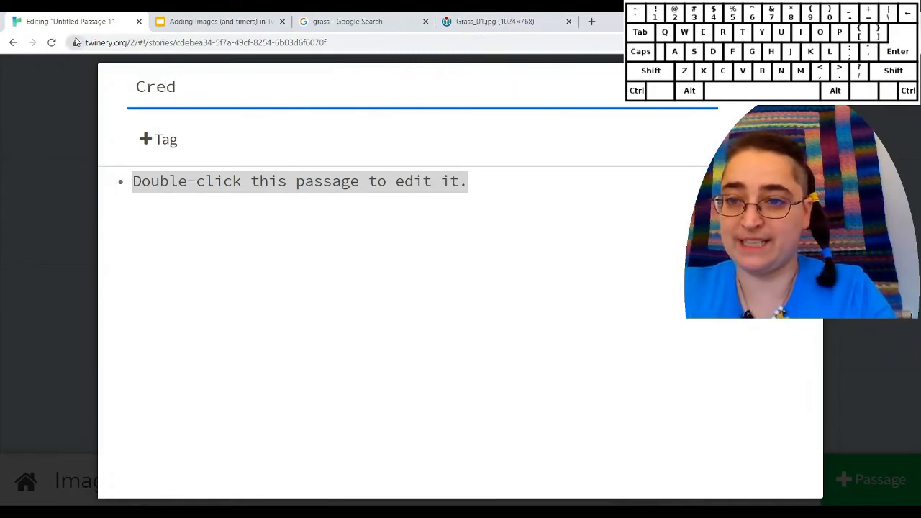
pyautogui.write('it')
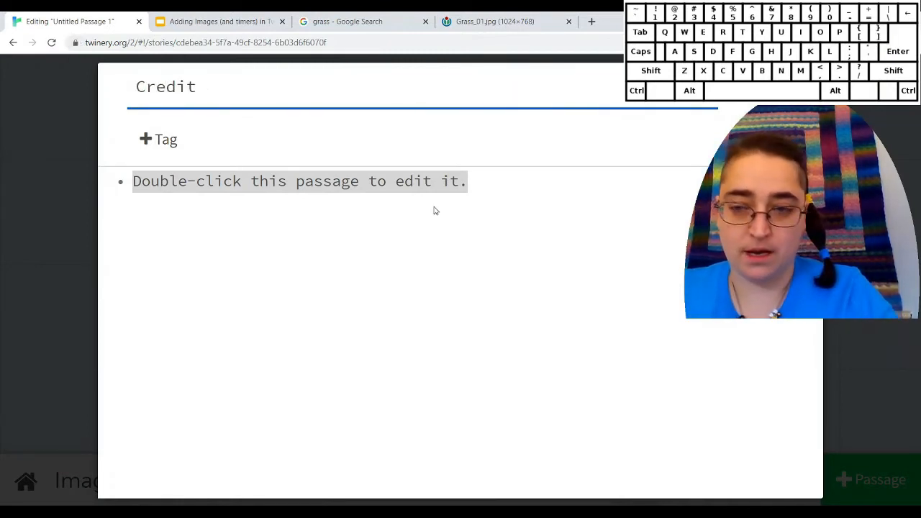
pyautogui.write('s')
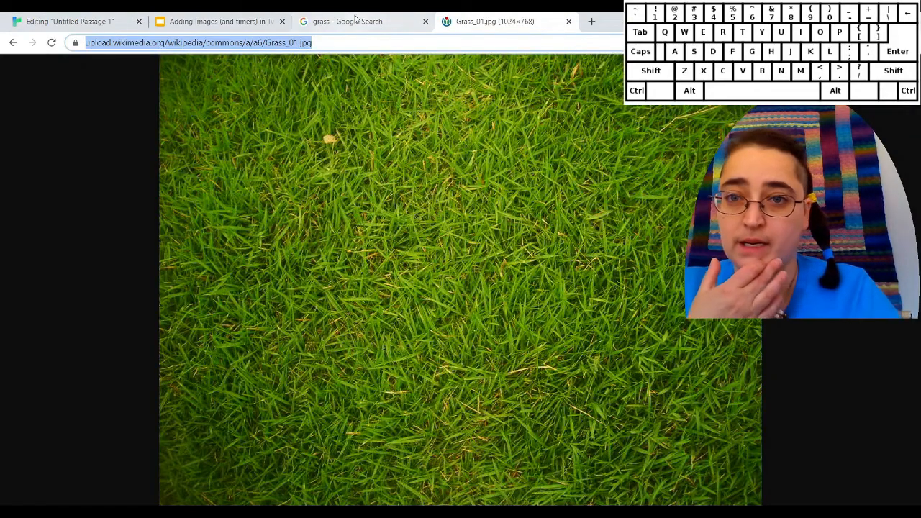
# - Select the author credit on the Grass_01.jpg Wikimedia Commons file page
pyautogui.click(346, 21)
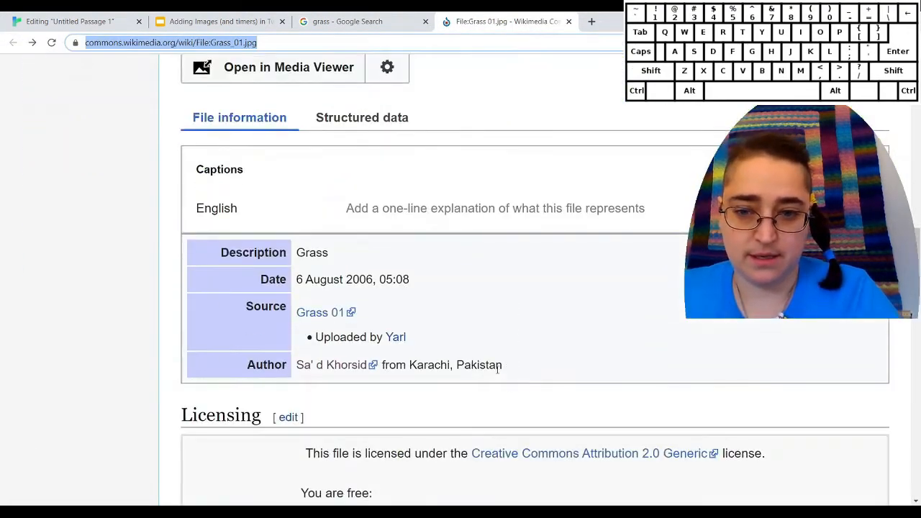
pyautogui.scroll(-3)
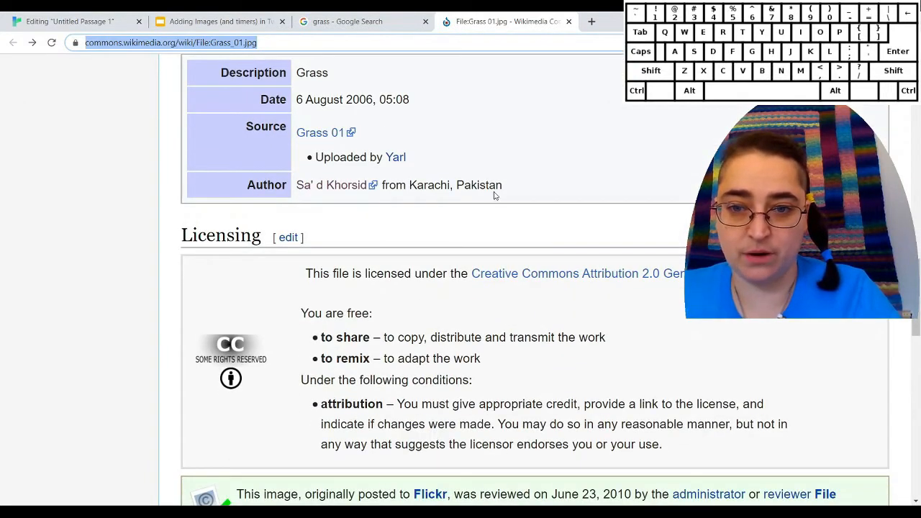
pyautogui.moveTo(296, 184); pyautogui.dragTo(503, 184)
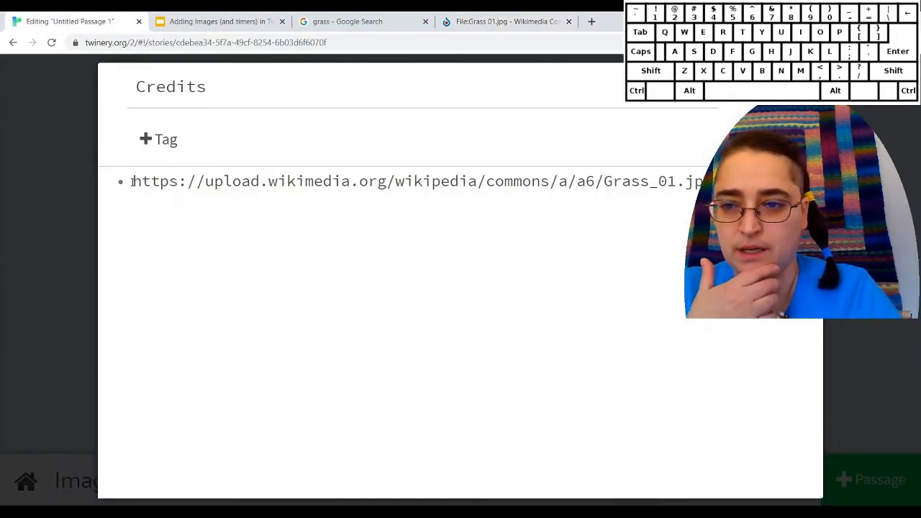
pyautogui.write('Grass image by')
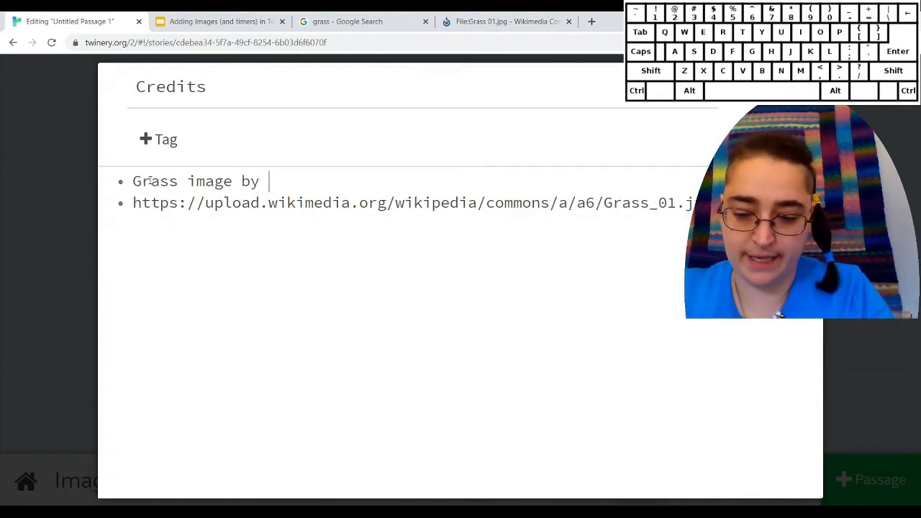
pyautogui.write("Sa' d Khorsid from Karachi, Pakistan fro")
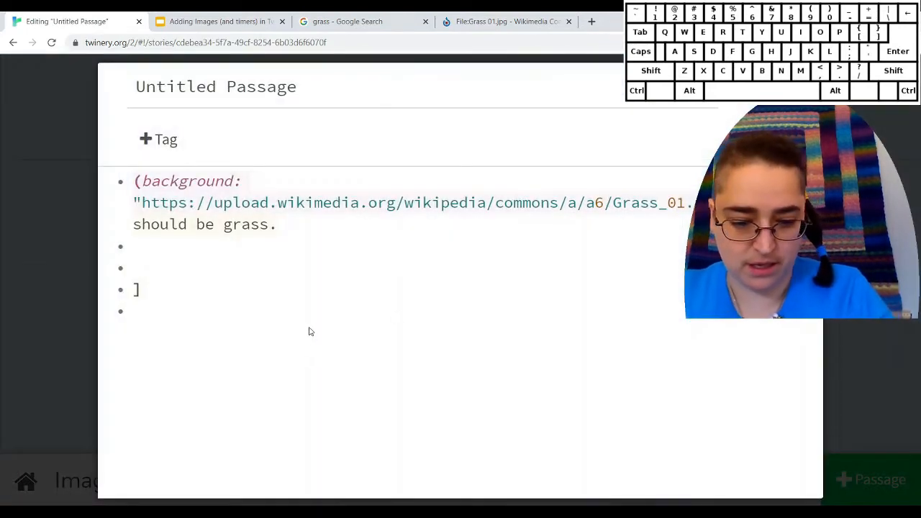
pyautogui.write('[[Cre')
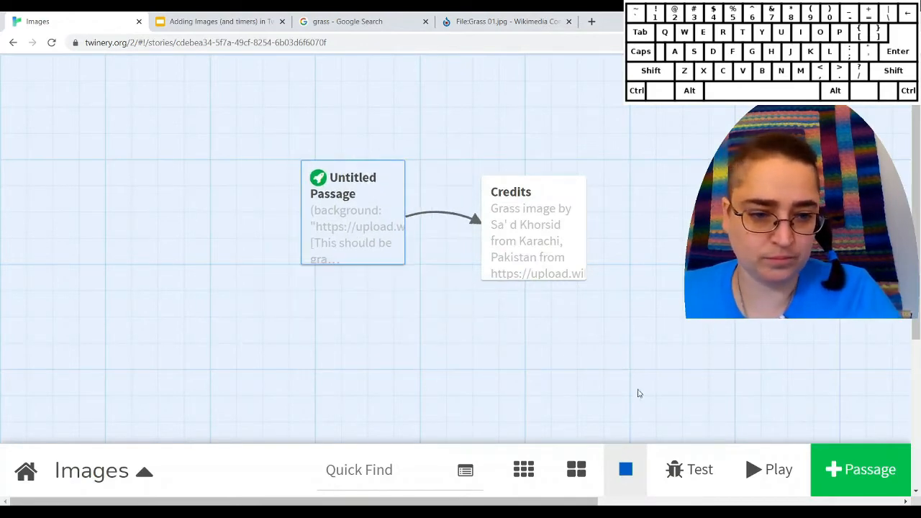
pyautogui.click(767, 469)
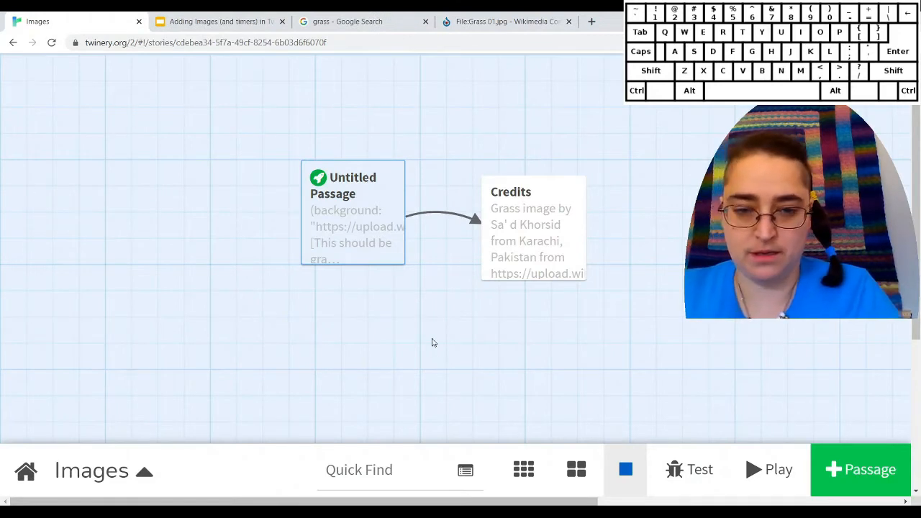
pyautogui.moveTo(381, 372)
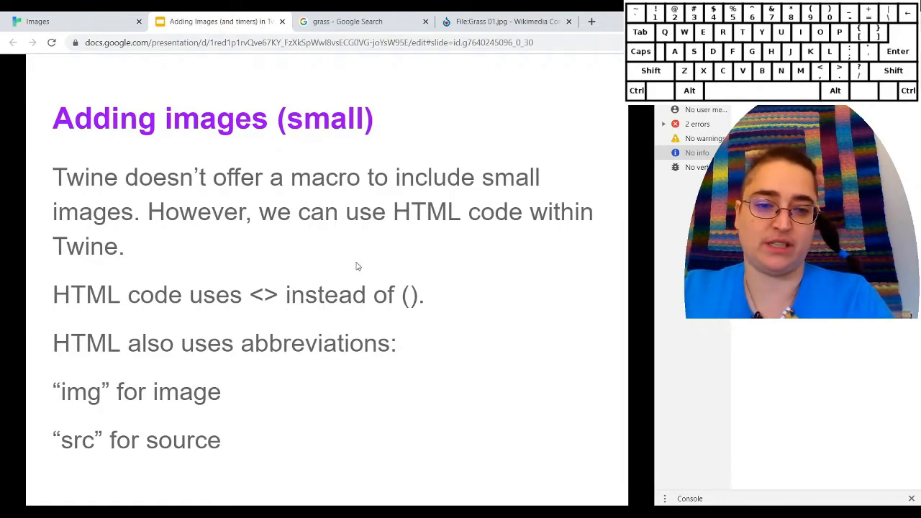
pyautogui.moveTo(259, 320)
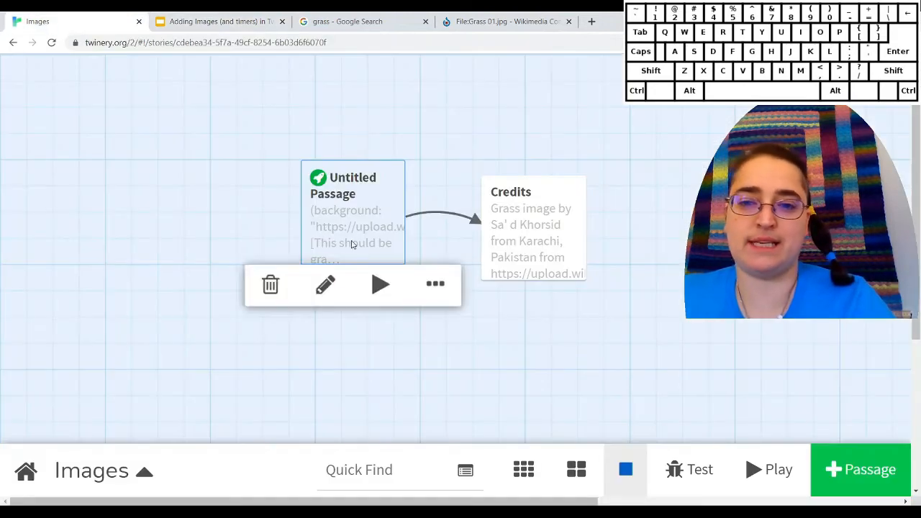
# - Add an <img src=""> tag with the wikimedia Grass_01.jpg URL to the Untitled Passage, removing the credit text typed by mistake
pyautogui.click(325, 285)
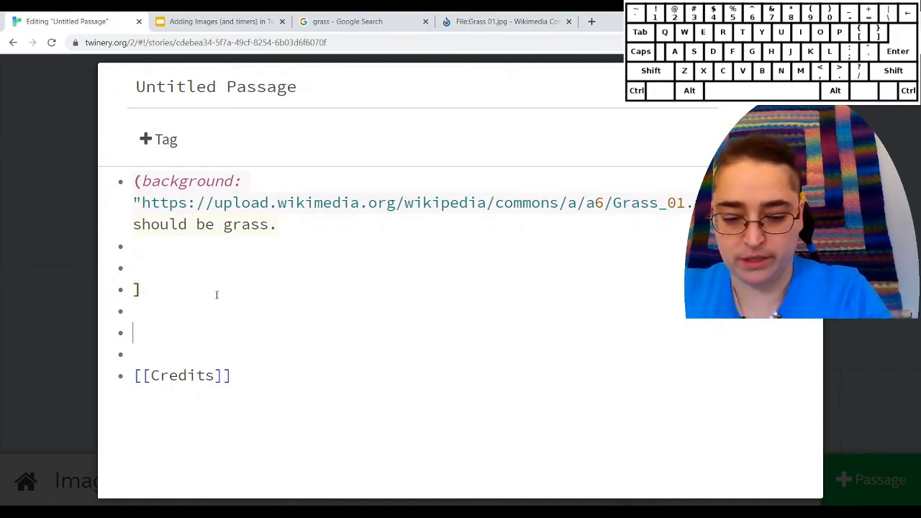
pyautogui.write('<')
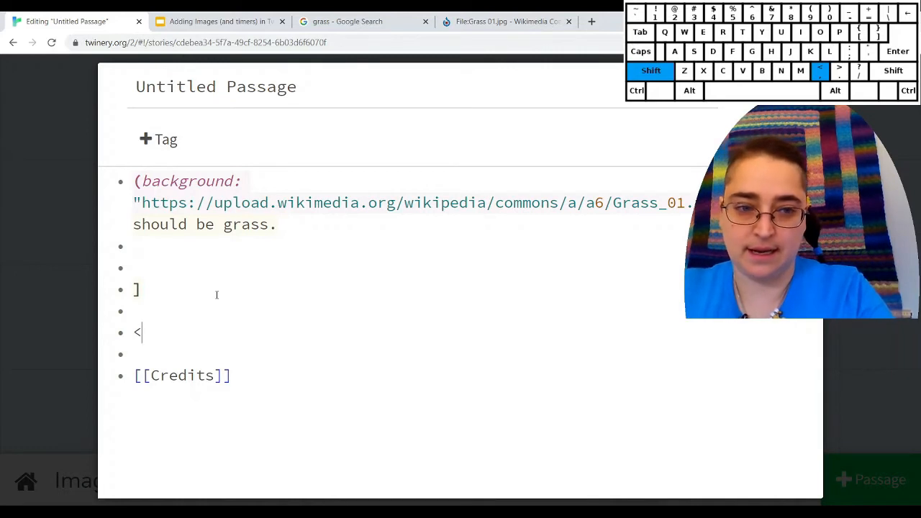
pyautogui.write('img')
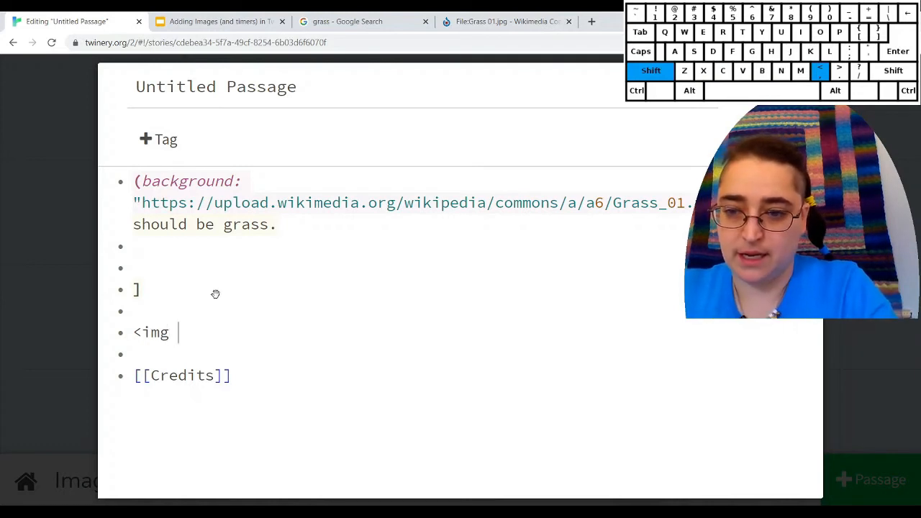
pyautogui.write('src')
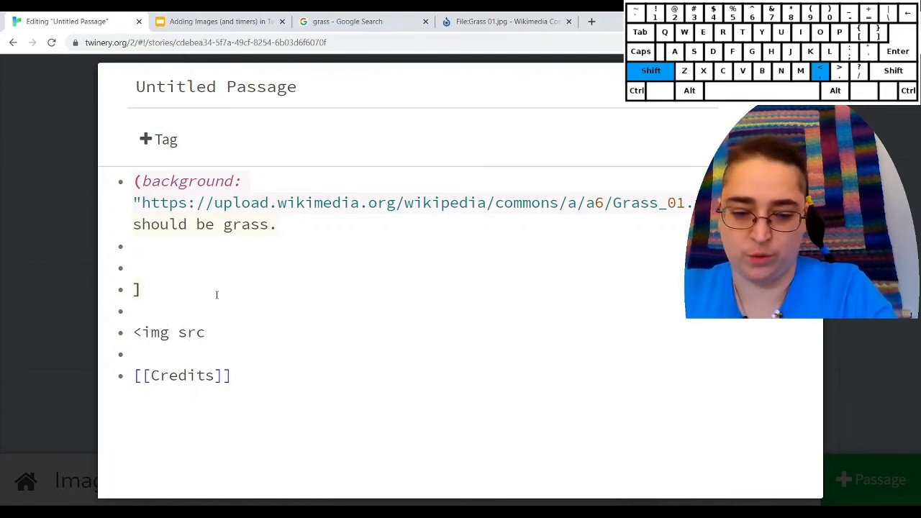
pyautogui.write('=')
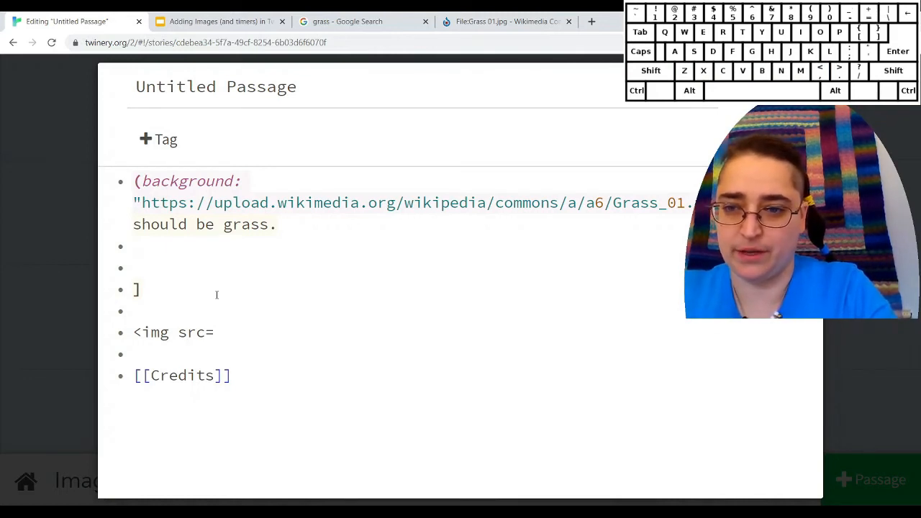
pyautogui.write('"')
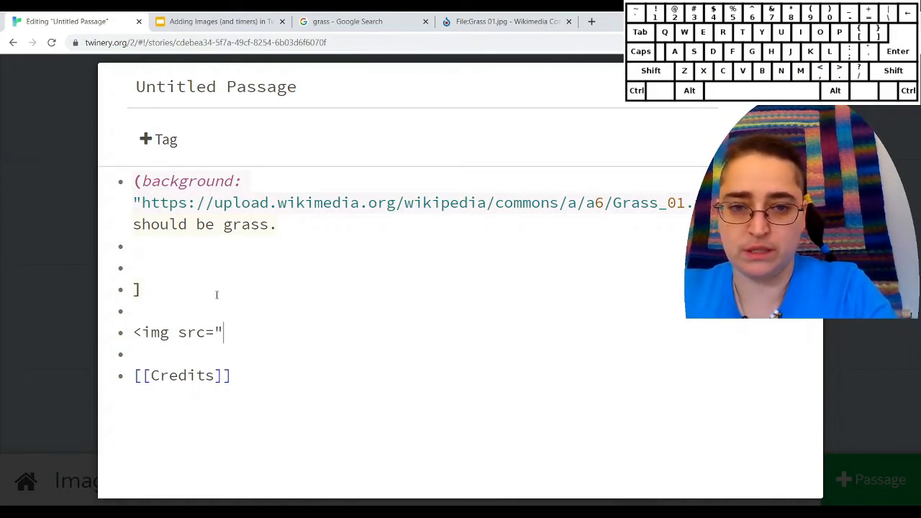
pyautogui.write("Sa' d Khorsid from Karachi, Pakistan")
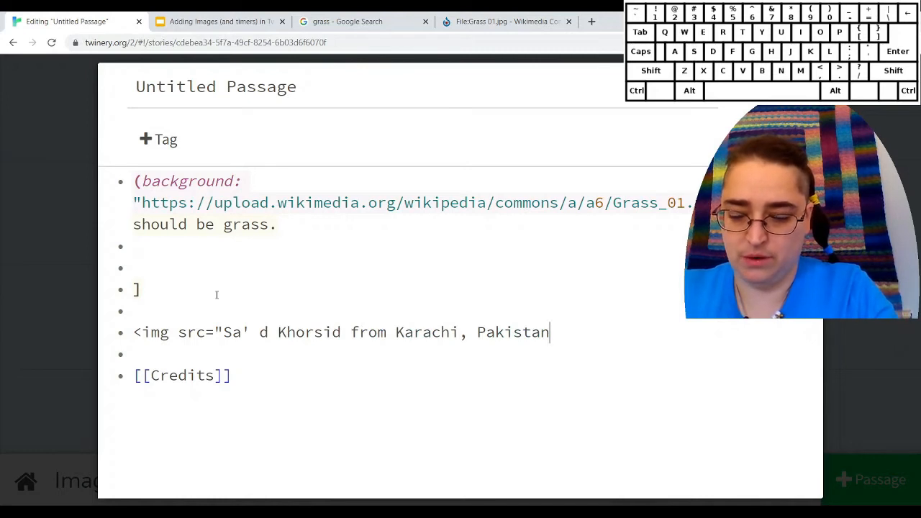
pyautogui.press('BackSpace')
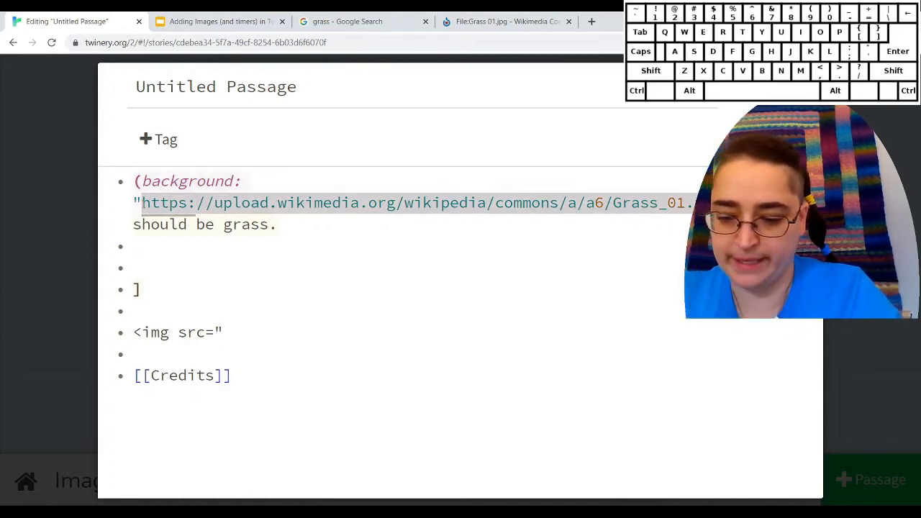
pyautogui.write('https://upload.wikimedia.org/wikipedia/commons/a/a6/Grass_01.jpg')
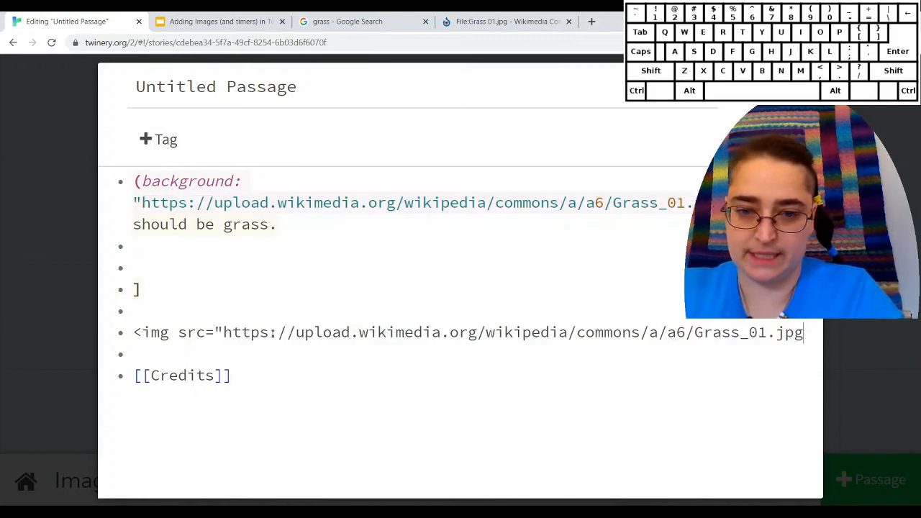
pyautogui.write('"')
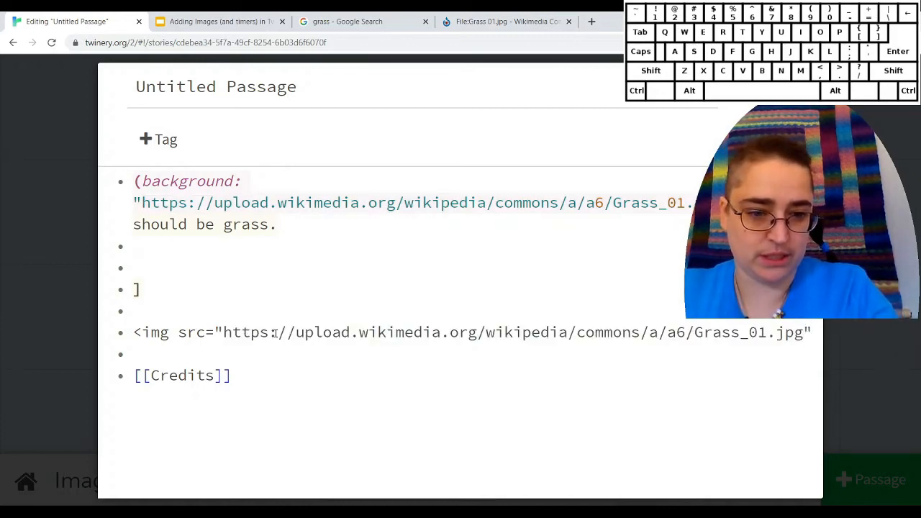
pyautogui.write('>')
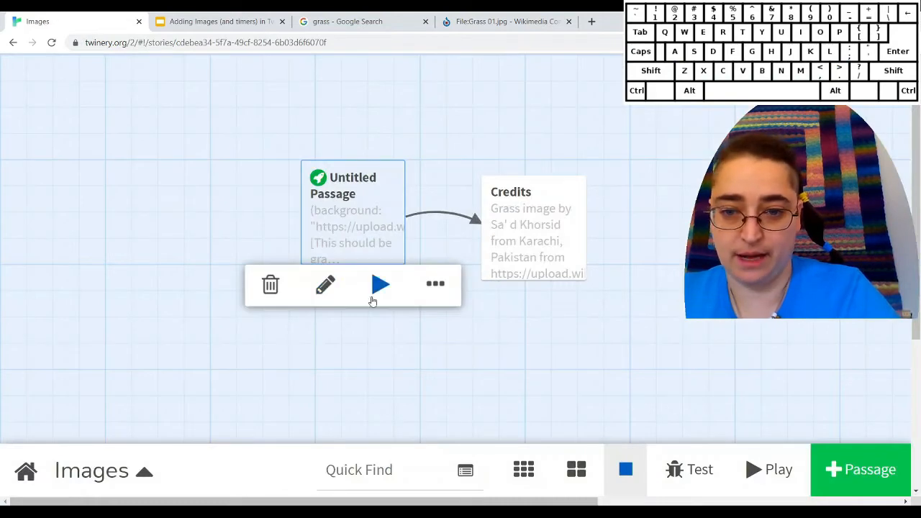
# - Test-play the story from the Untitled Passage and scroll down past the grass image to the Credits link
pyautogui.click(380, 285)
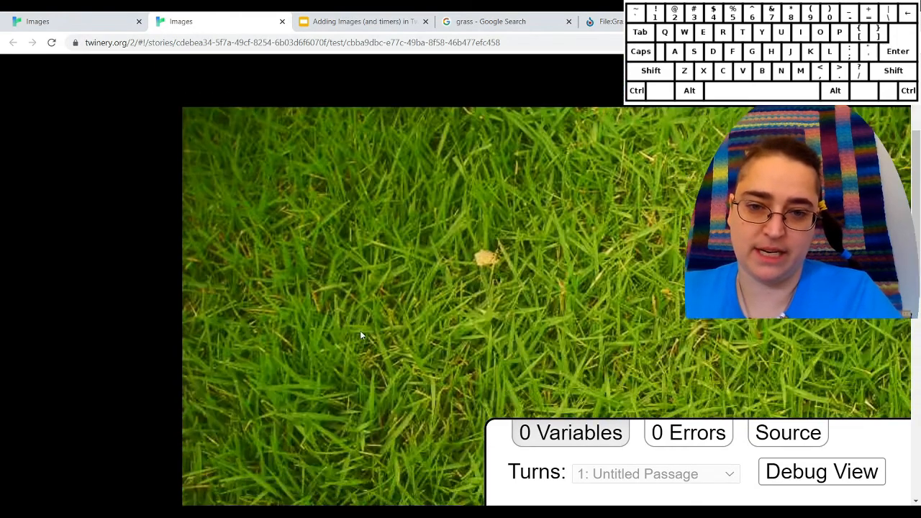
pyautogui.scroll(-3)
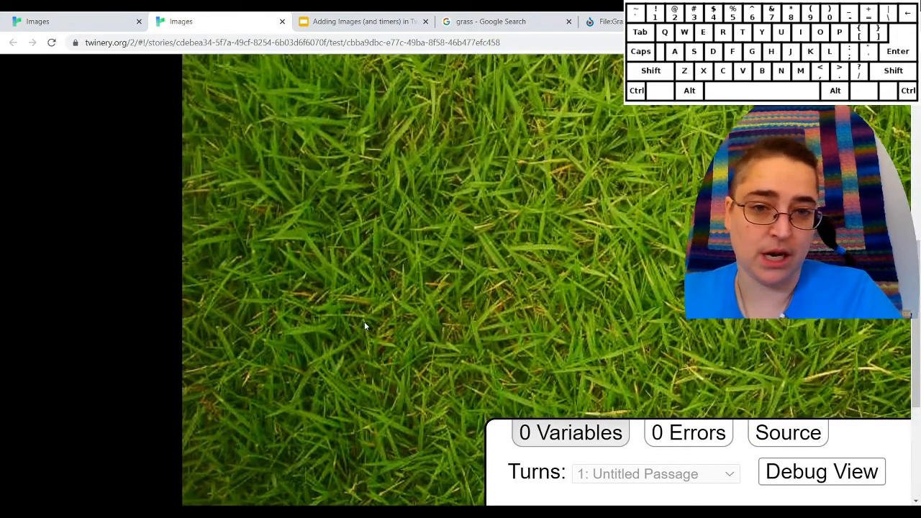
pyautogui.scroll(-3)
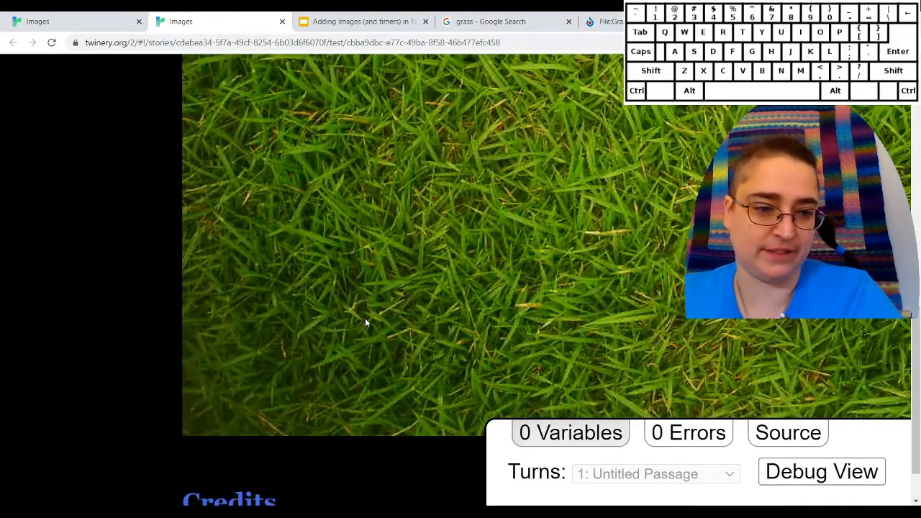
pyautogui.scroll(-3)
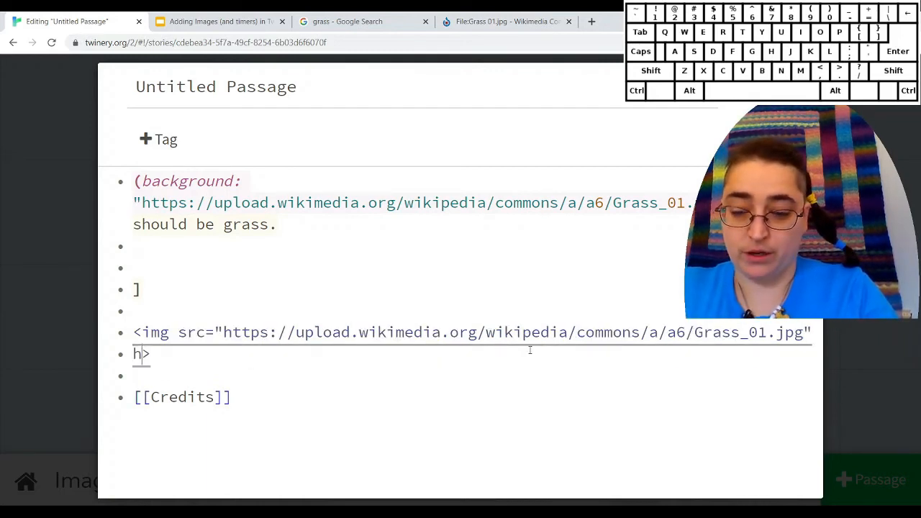
# - Add height = 100 to the img tag in the Untitled Passage and select the whole tag
pyautogui.write('eight')
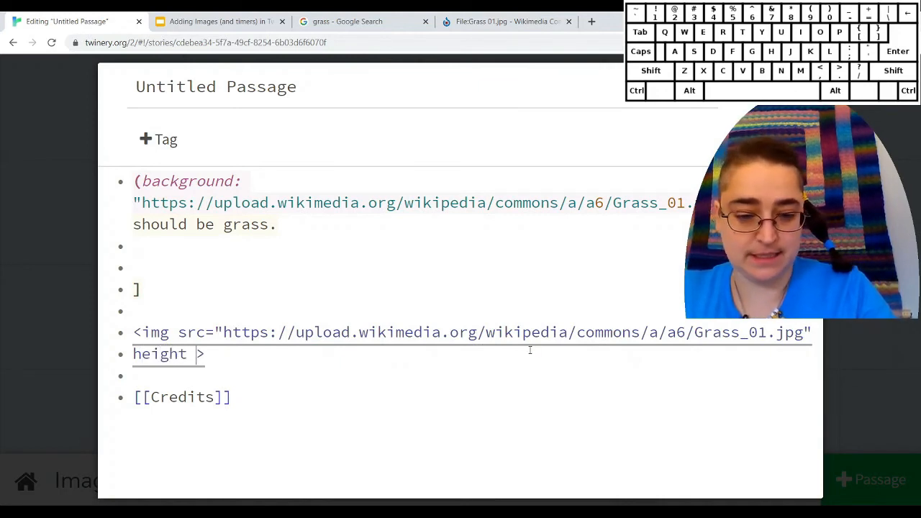
pyautogui.write('=')
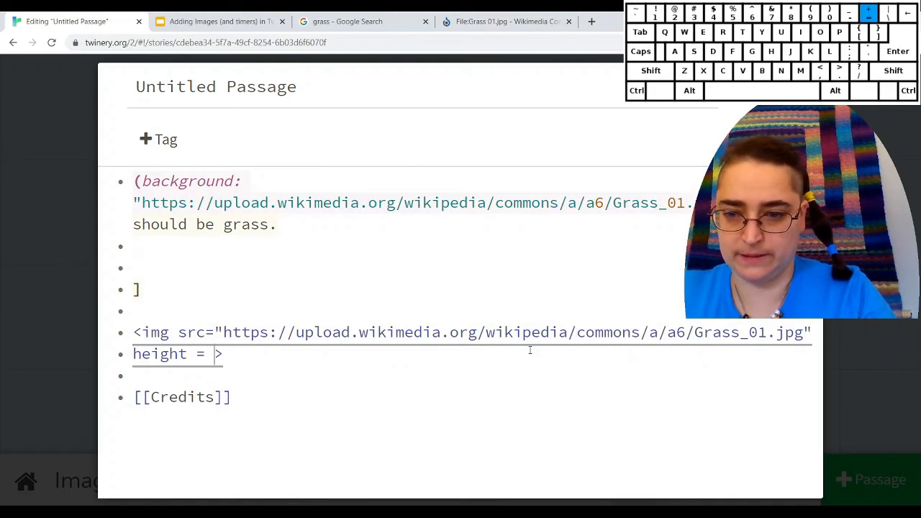
pyautogui.write('100')
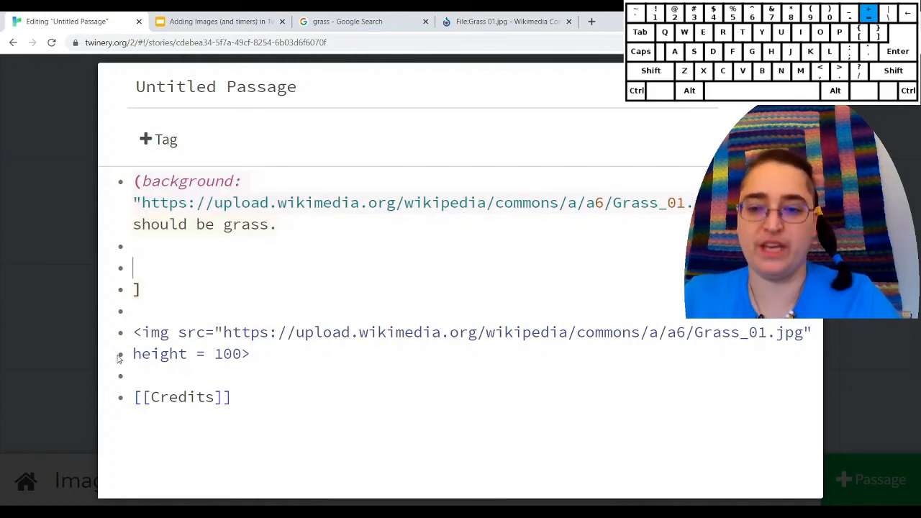
pyautogui.moveTo(132, 331); pyautogui.dragTo(249, 354)
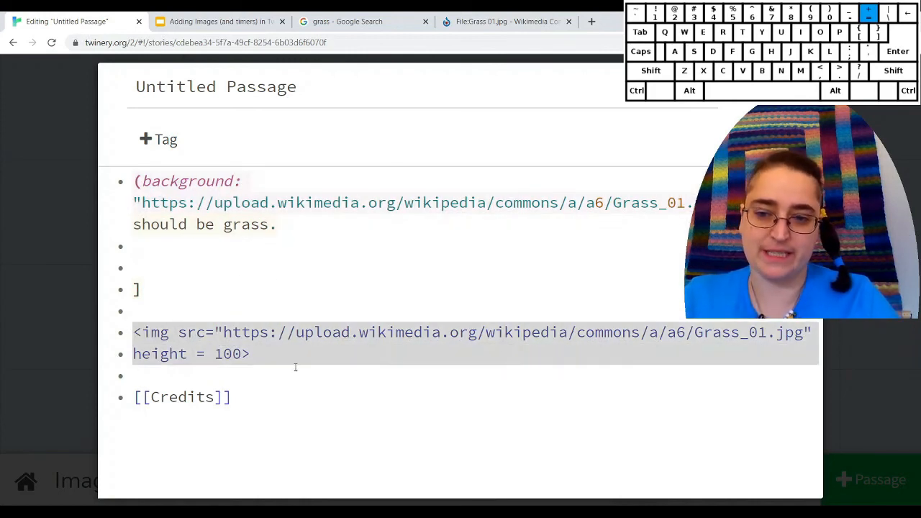